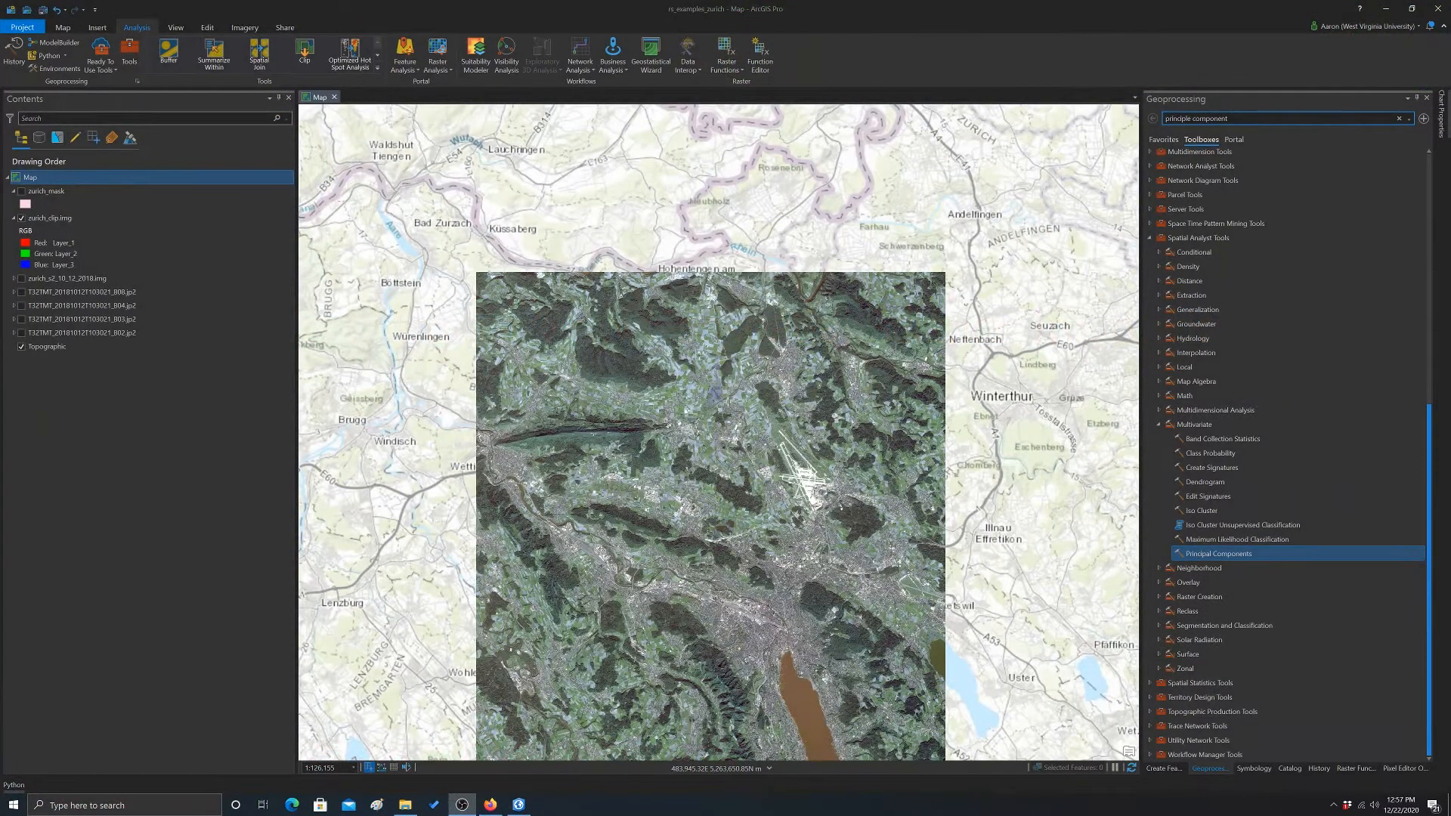
pyautogui.moveTo(1194, 208)
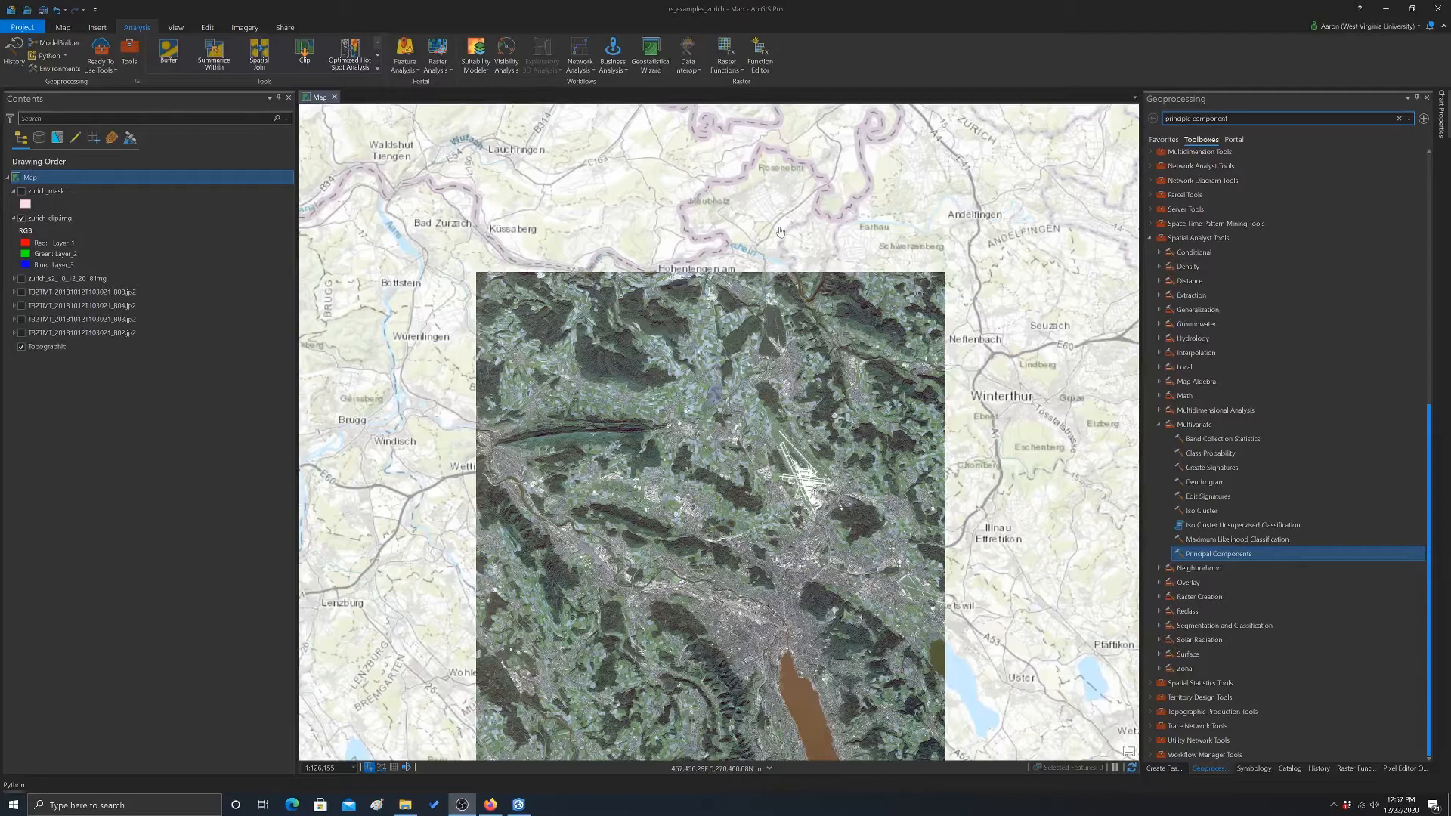
# Open Spatial Analyst's Principal Components tool and set zurich_clip.img as the input raster bands
pyautogui.moveTo(780, 232); pyautogui.dragTo(664, 407)
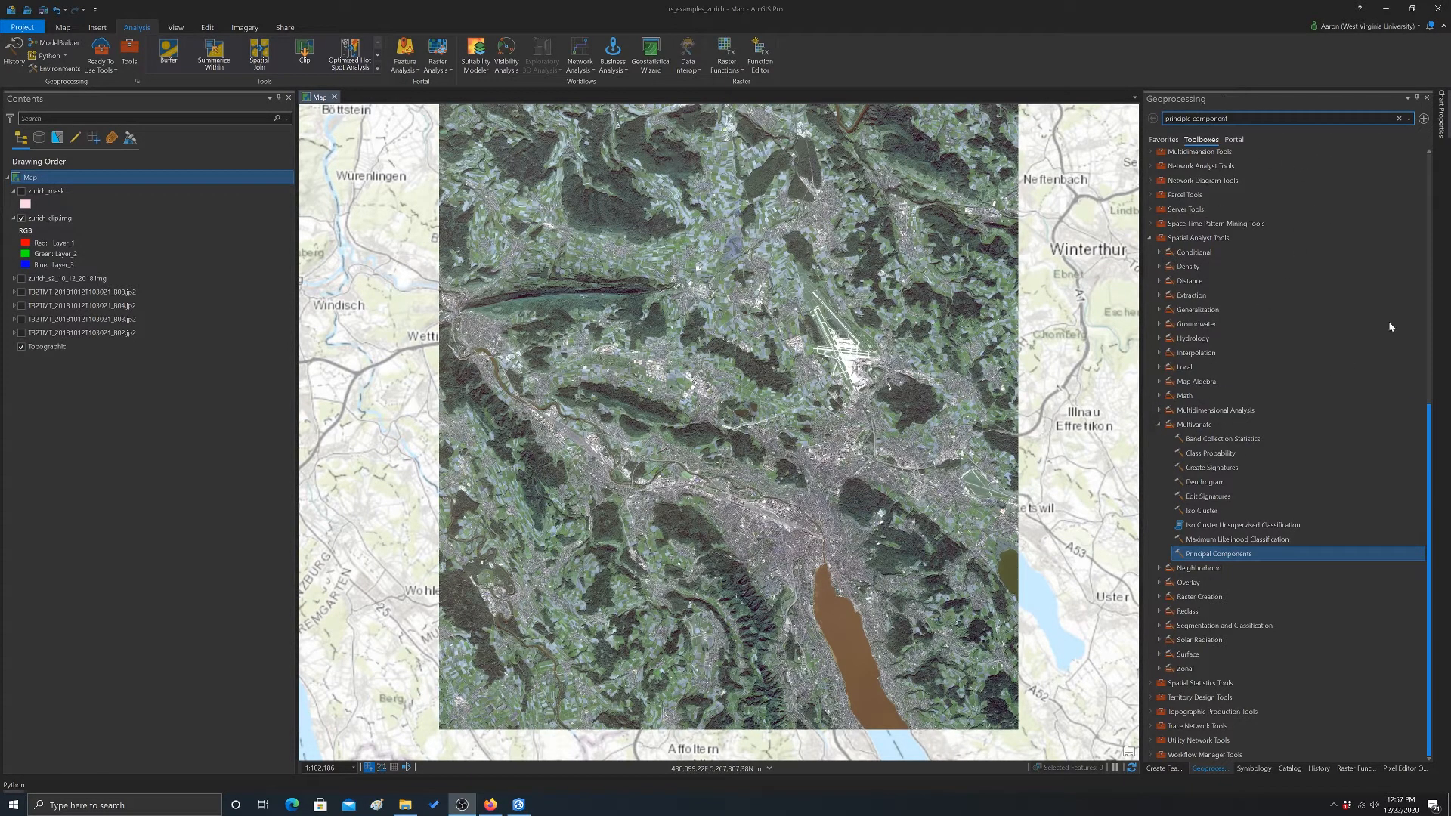
pyautogui.moveTo(1194, 238)
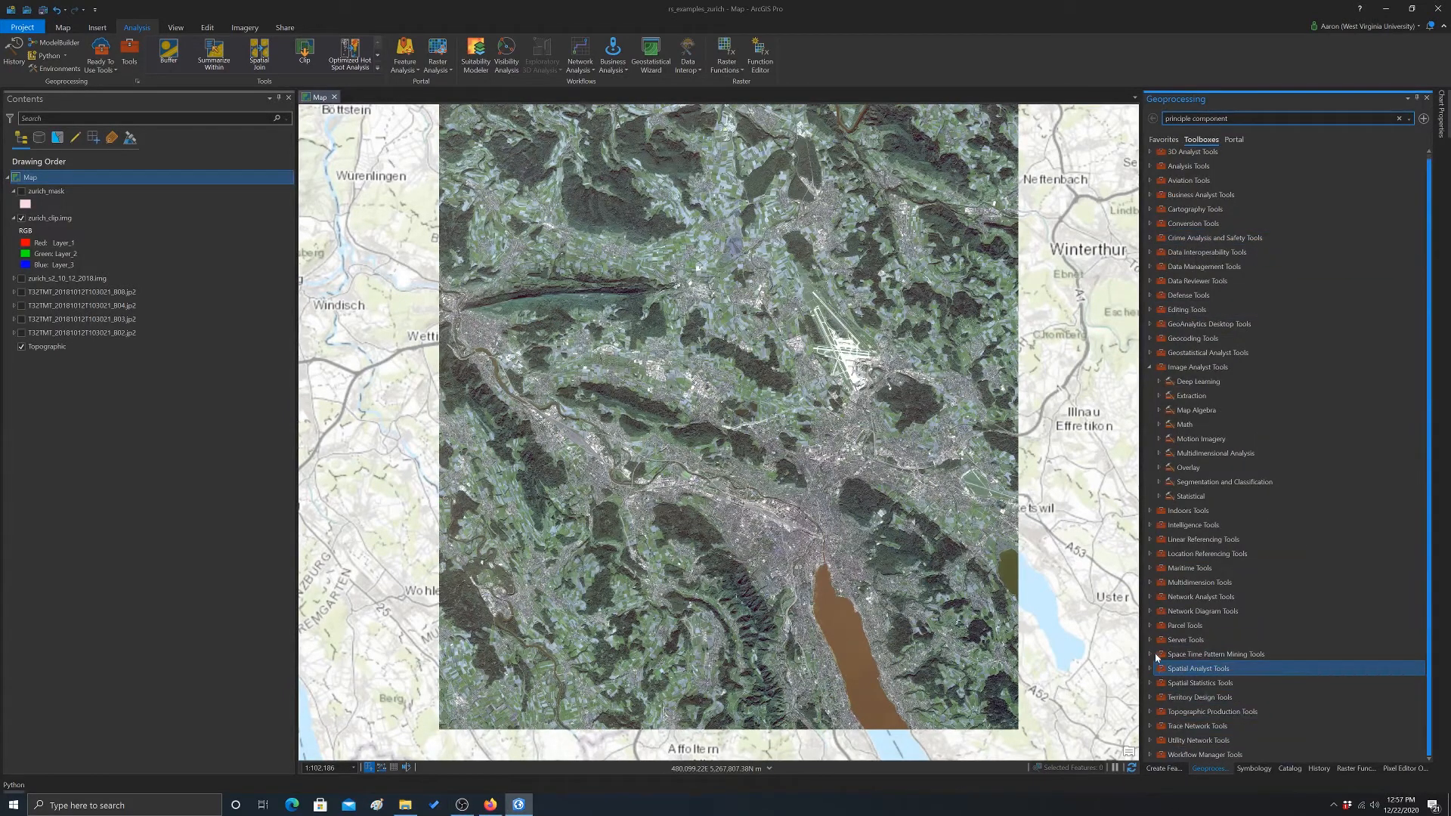
pyautogui.click(1149, 667)
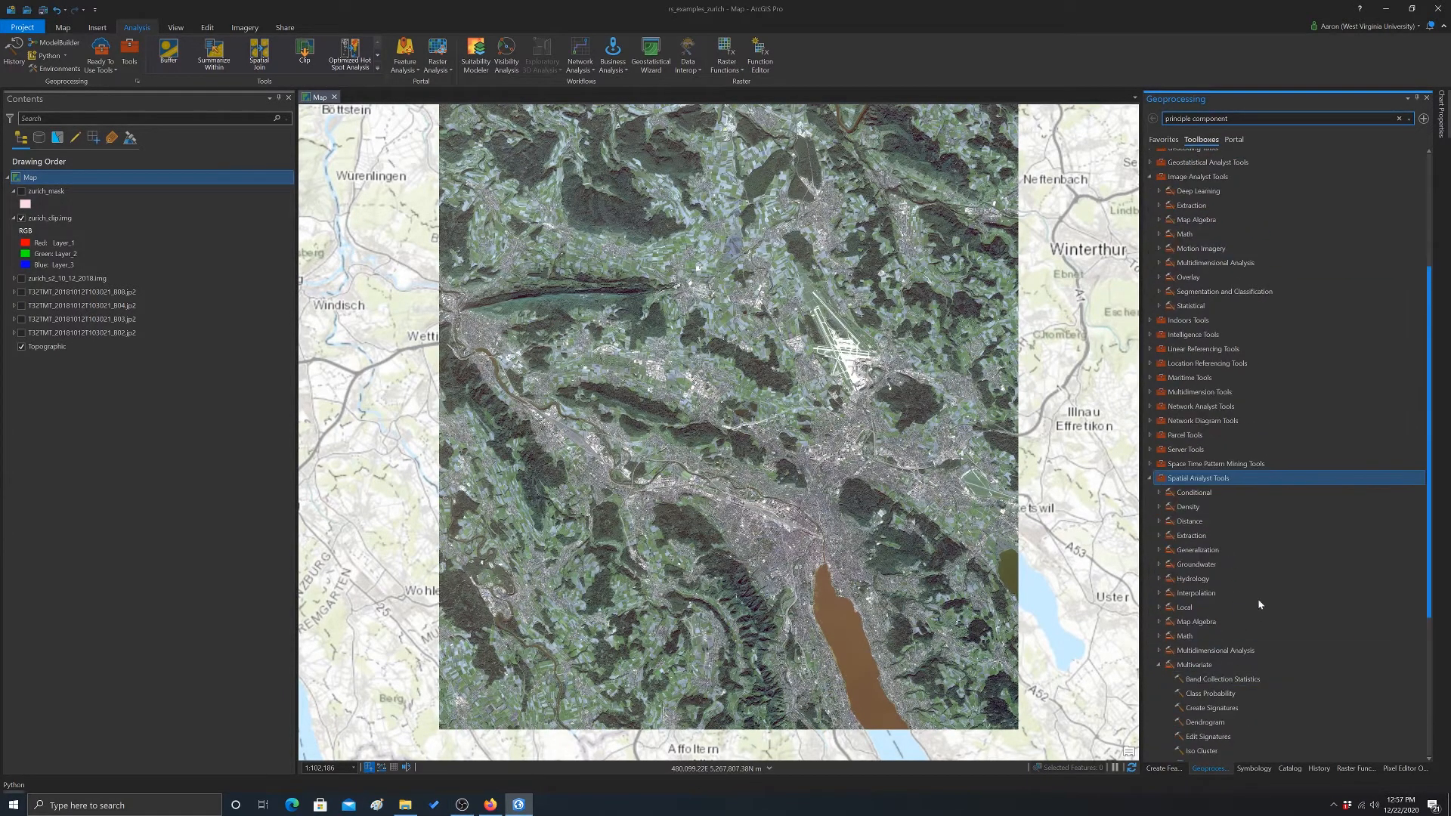
pyautogui.click(1196, 424)
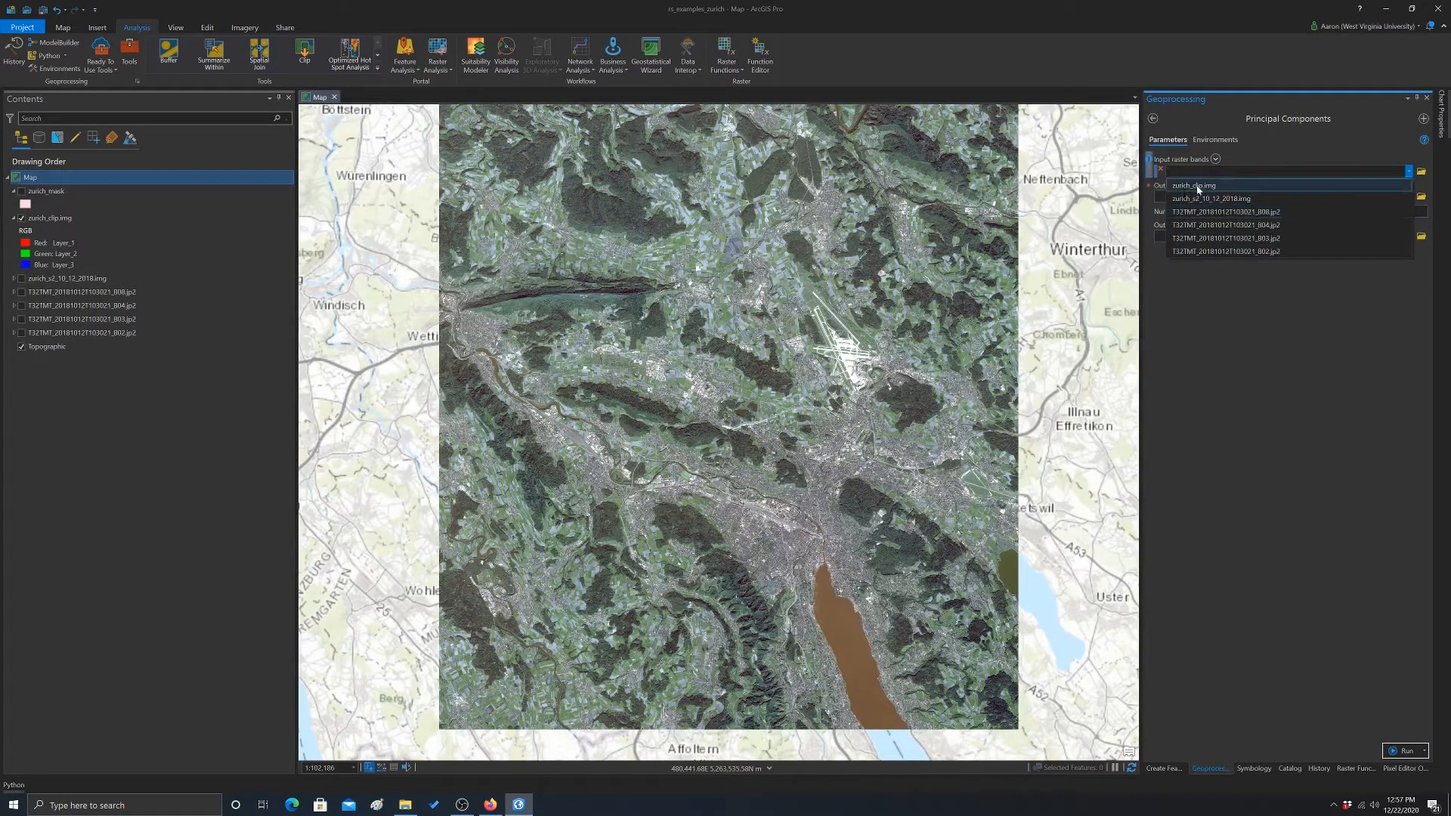
pyautogui.click(1193, 185)
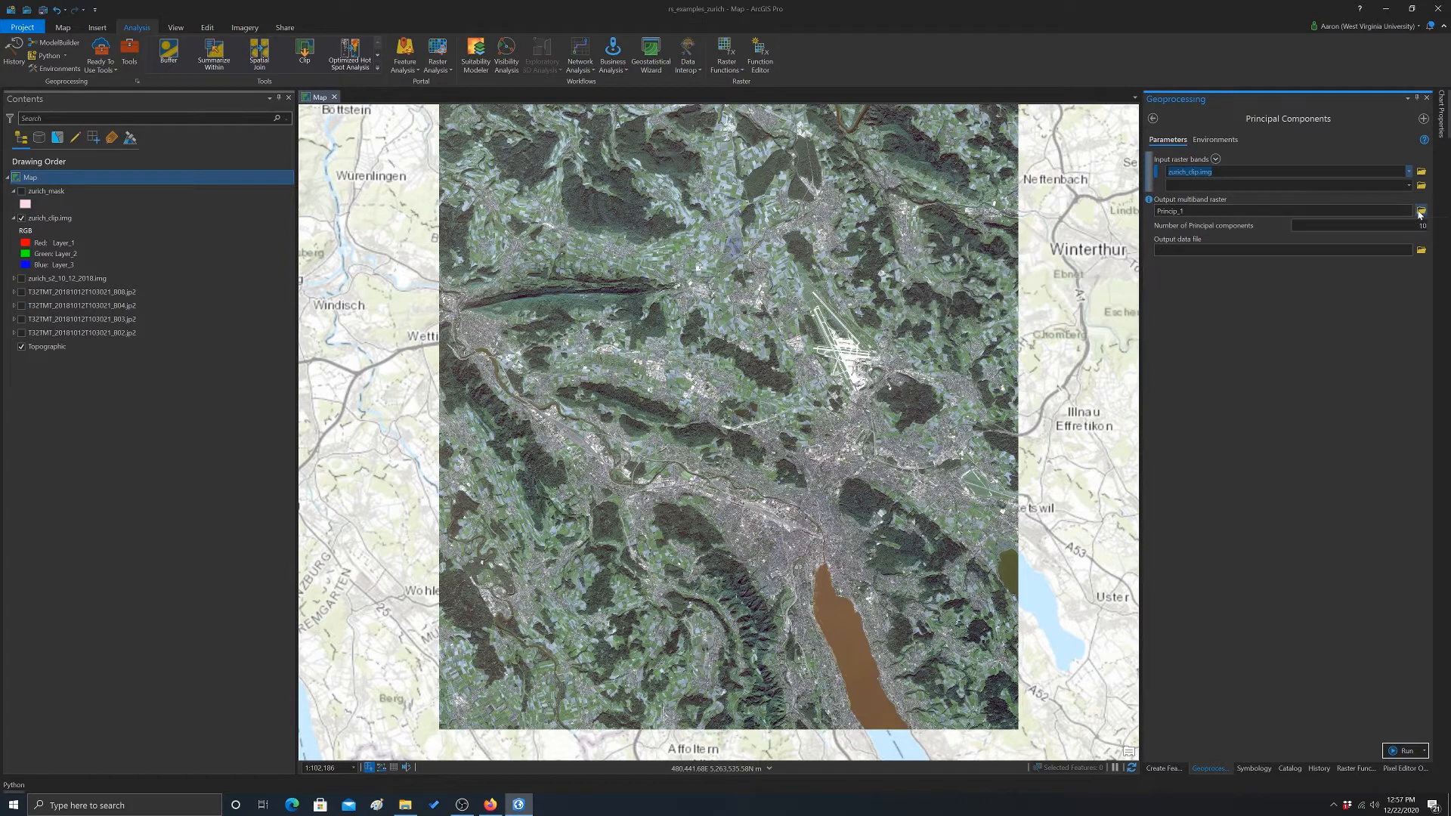
# Set the output multiband raster to zurich_pca.img
pyautogui.click(1423, 210)
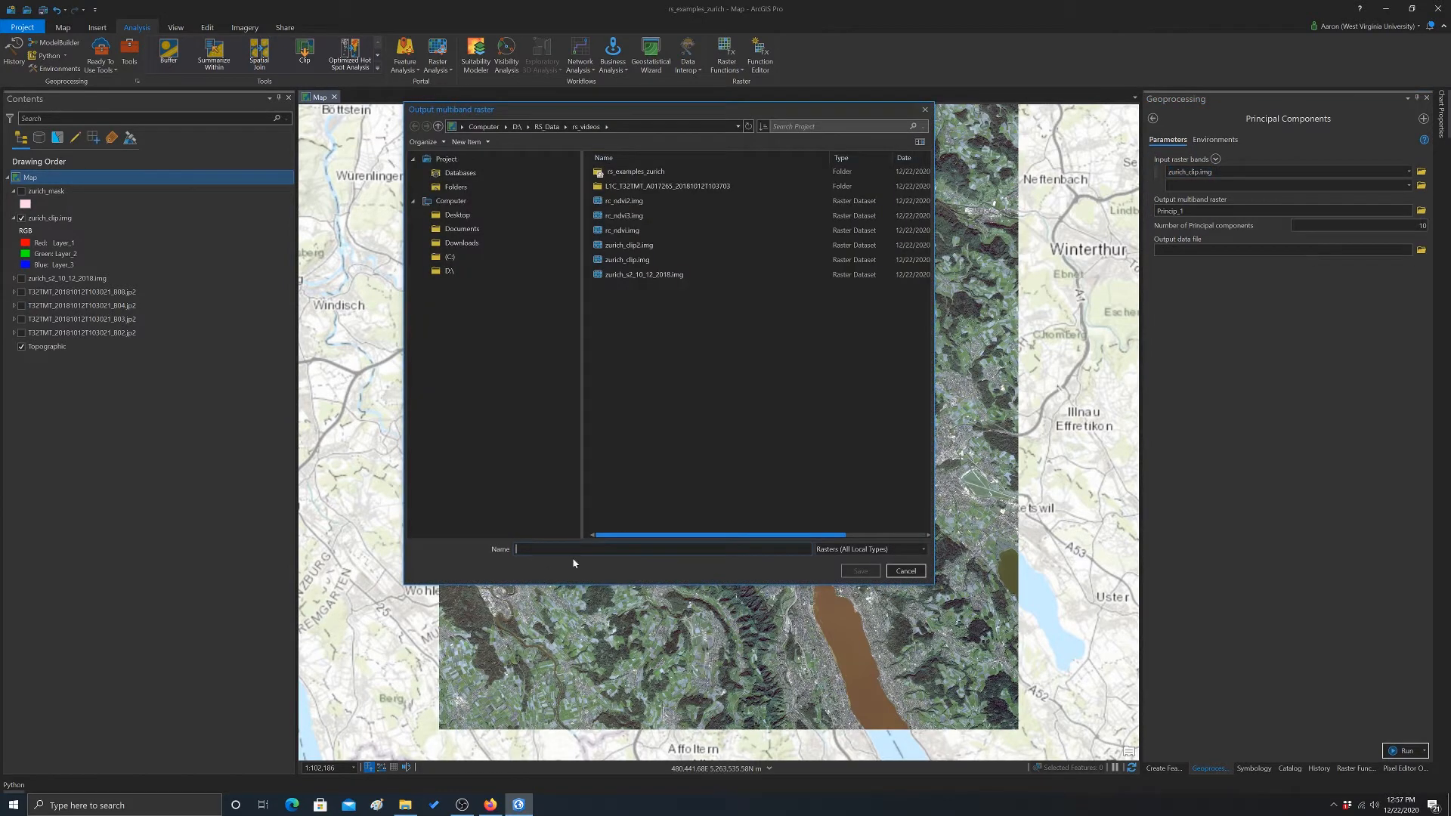
pyautogui.write('p')
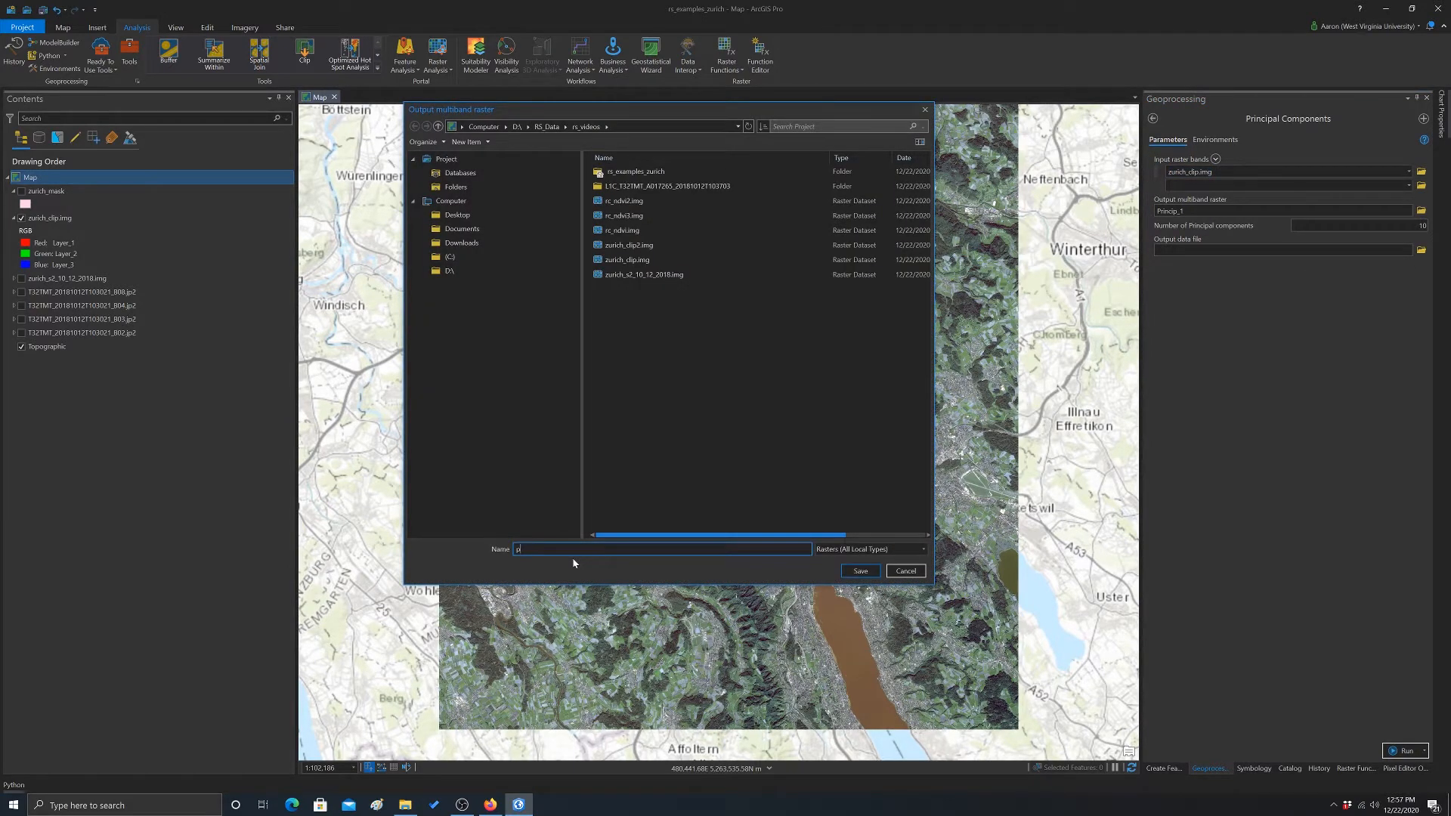
pyautogui.write('zurch_pca')
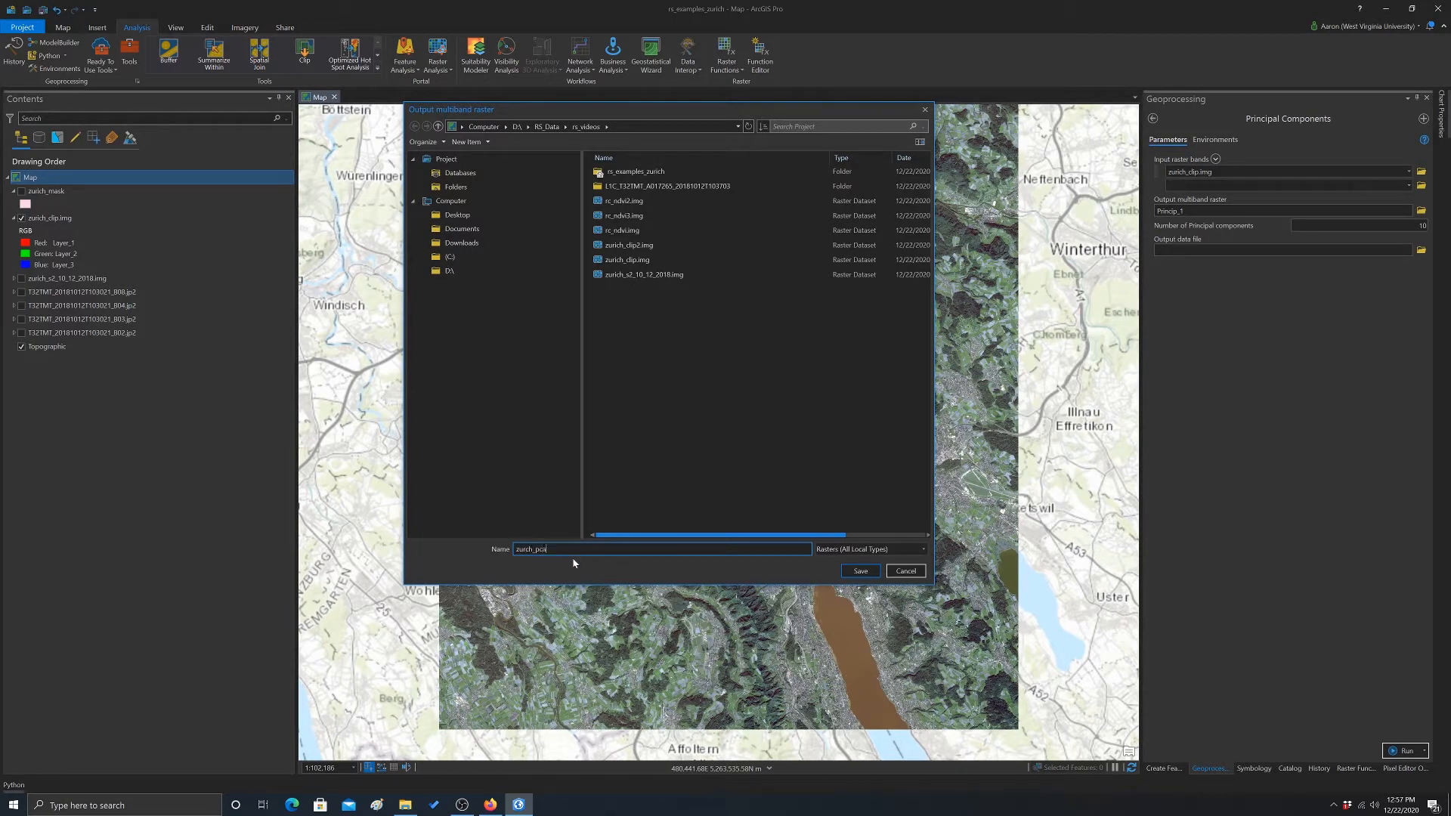
pyautogui.write('.img')
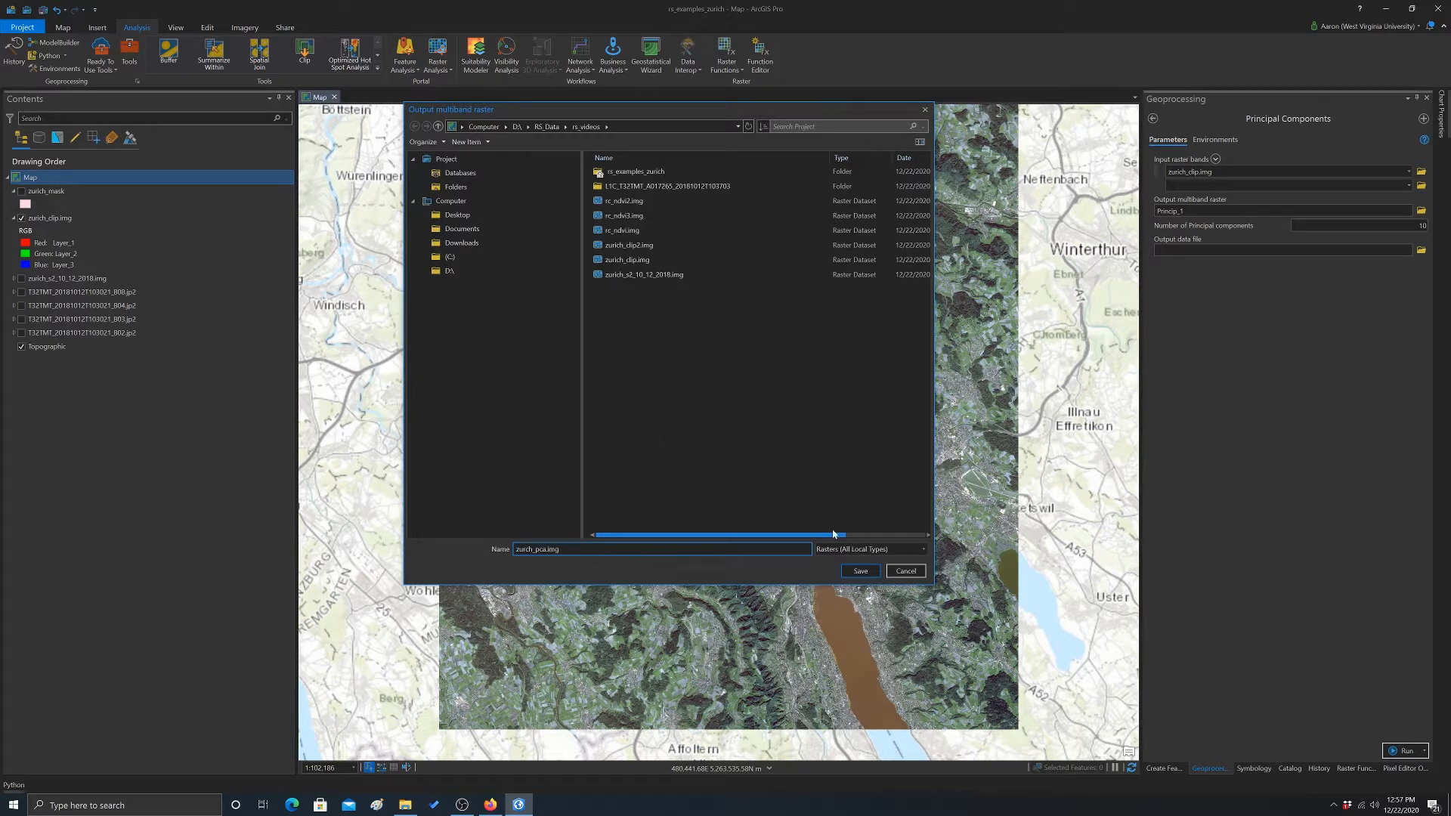
pyautogui.click(857, 571)
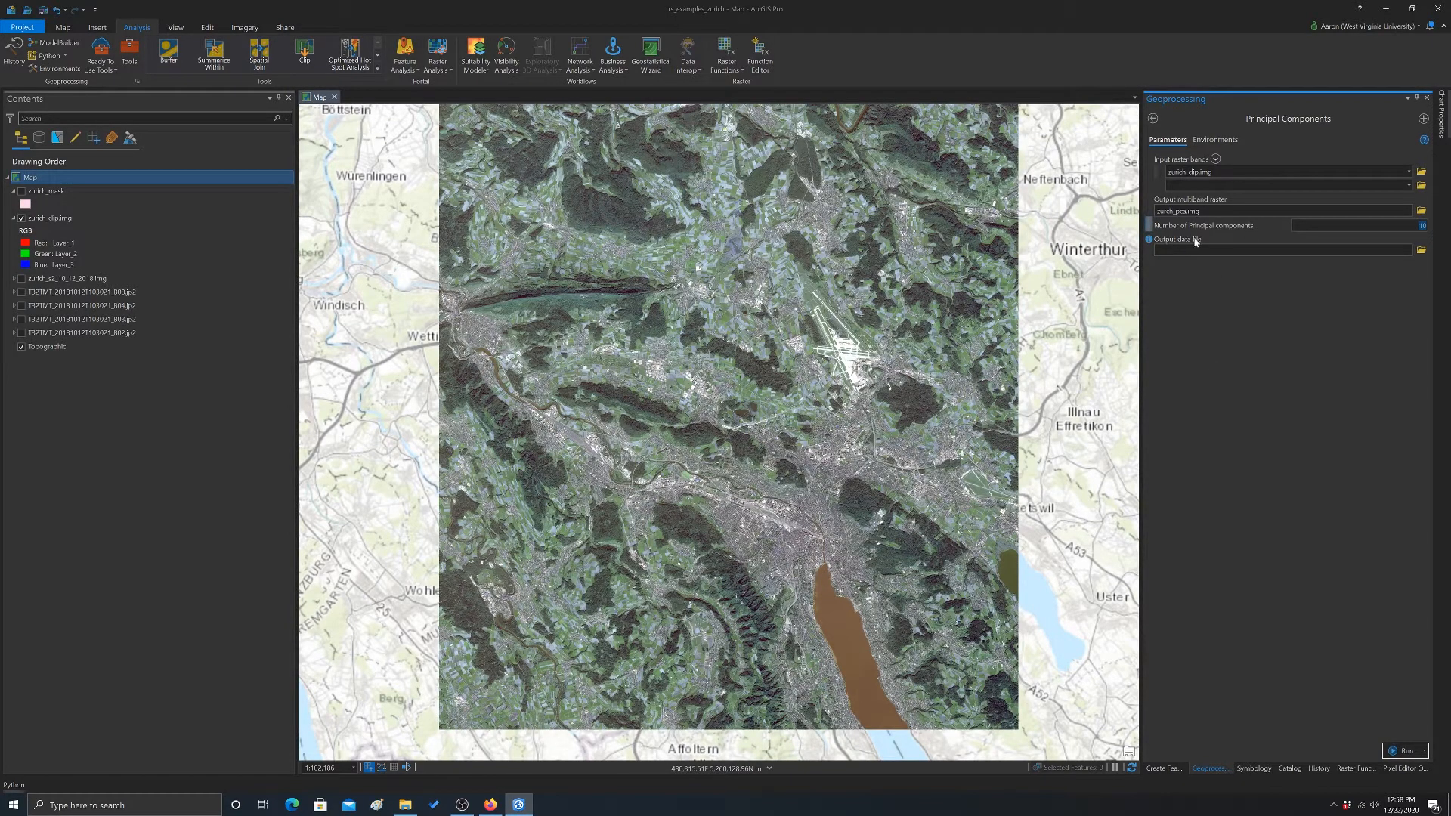
# Save the PCA output data file as pca_meta.txt in the rs_videos folder
pyautogui.click(1422, 250)
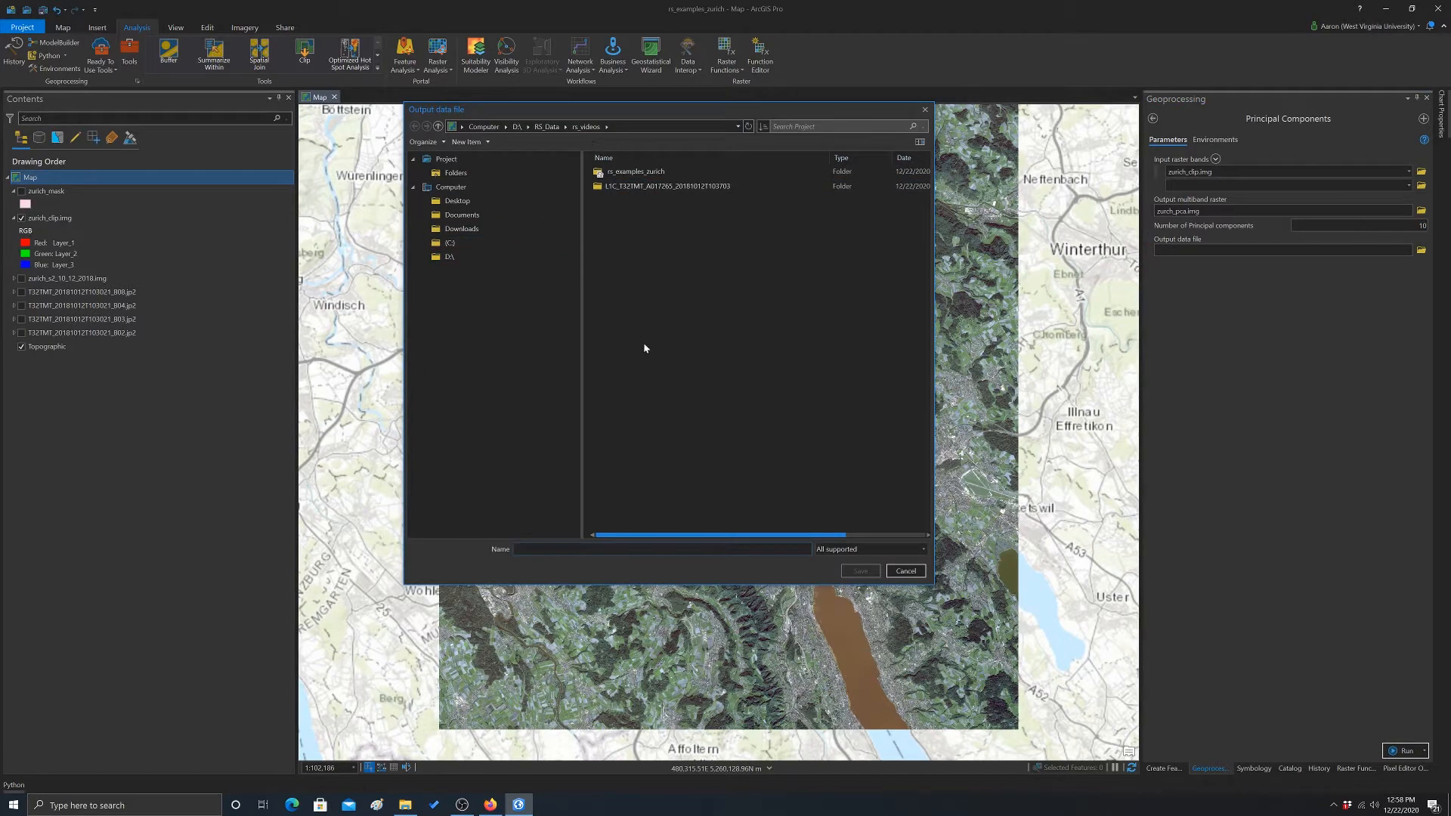
pyautogui.moveTo(574, 543)
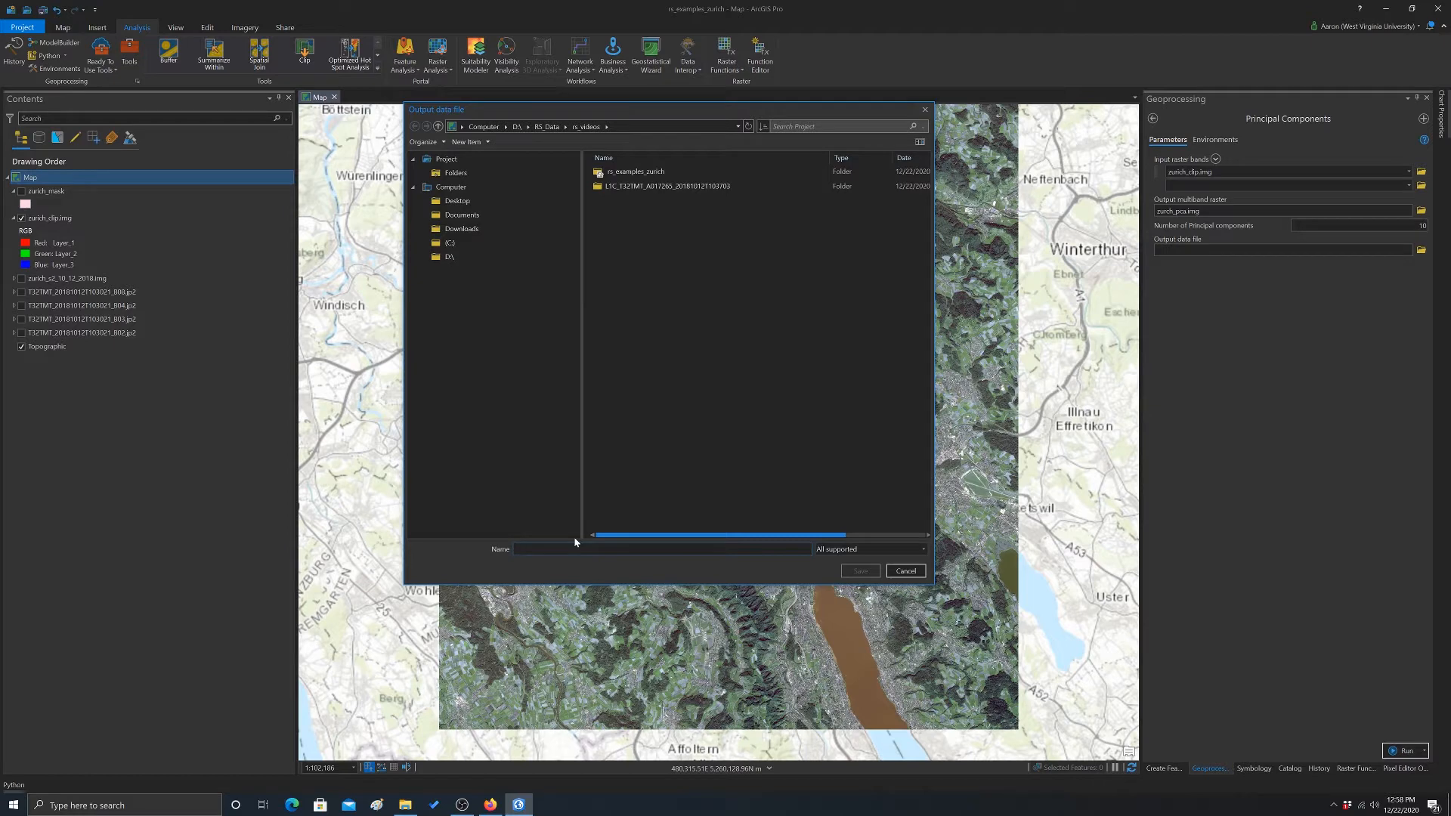
pyautogui.write('pca_meta.txt')
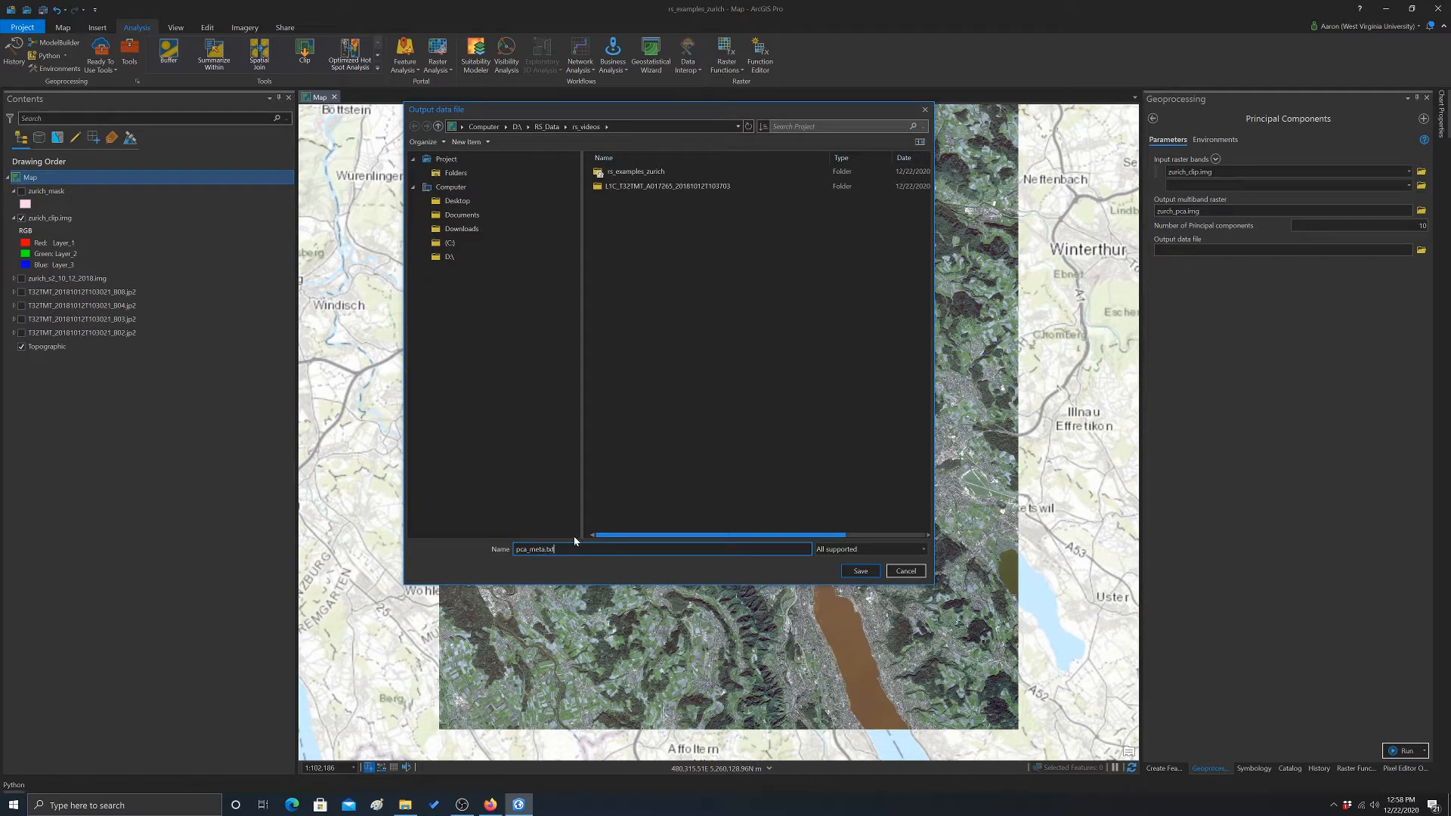
pyautogui.click(858, 570)
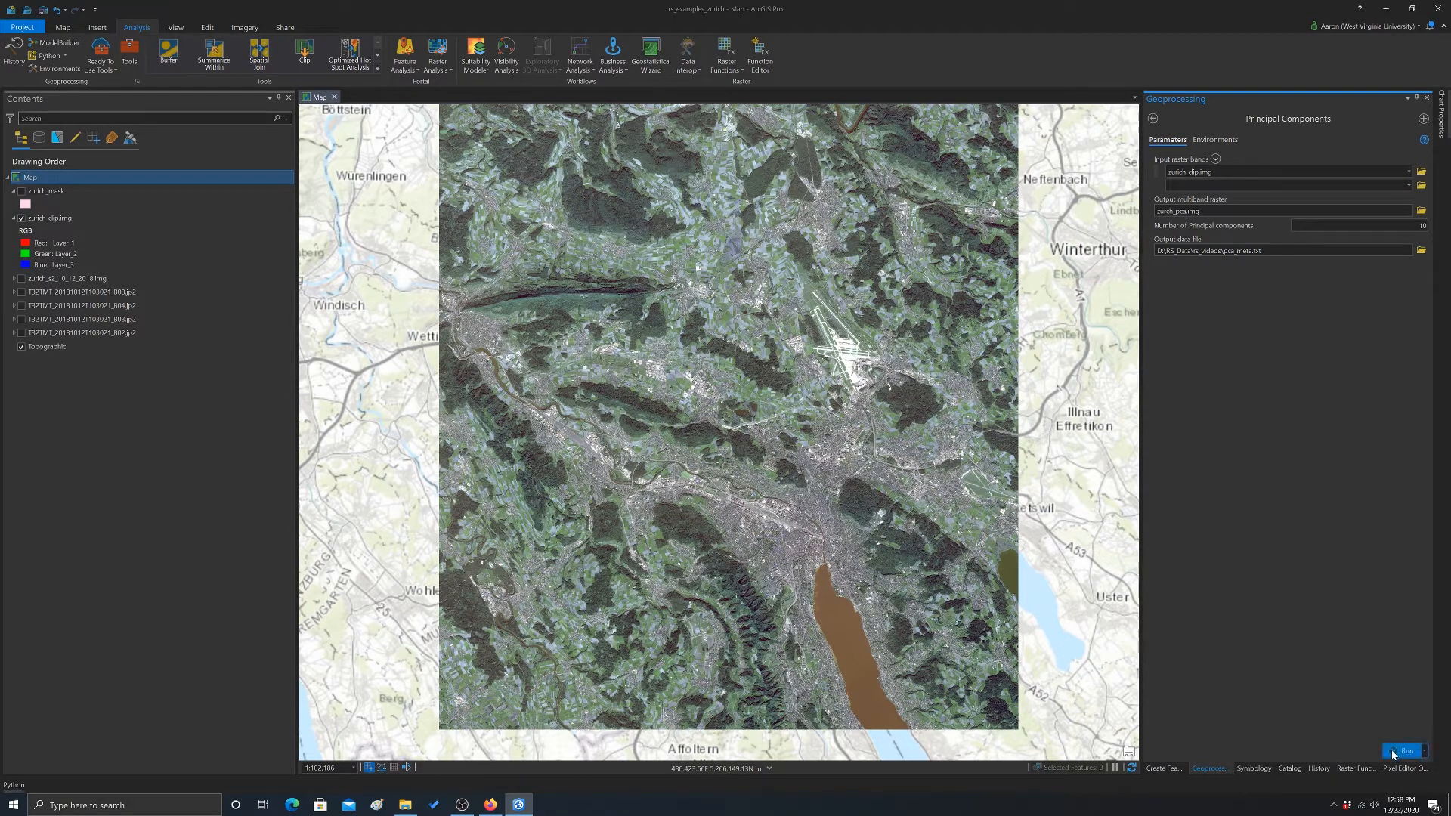
# Run Principal Components, adding zurich_pca.img and the pca_meta.txt table to the map
pyautogui.click(1403, 751)
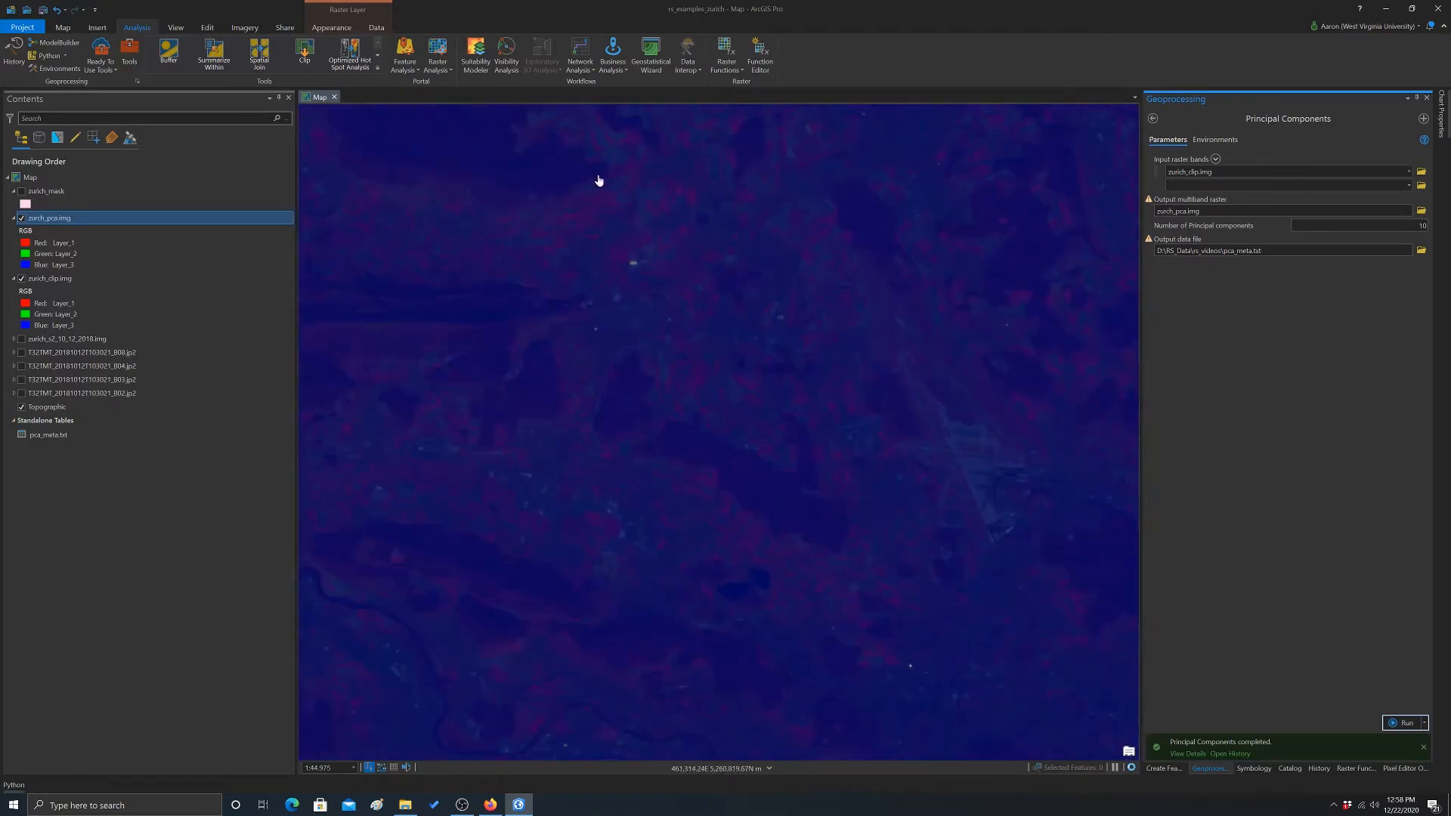
pyautogui.scroll(-3)
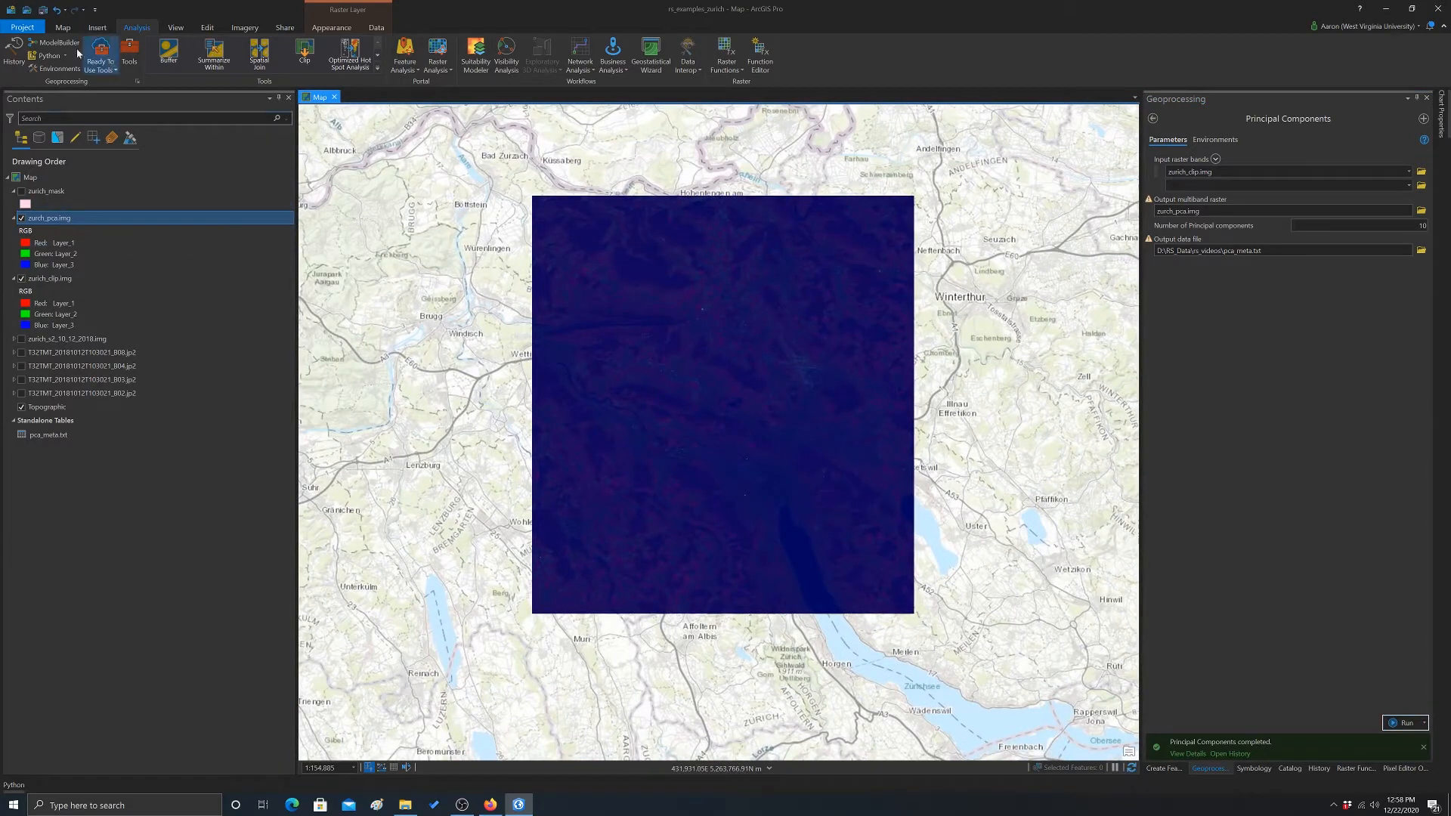
pyautogui.click(62, 28)
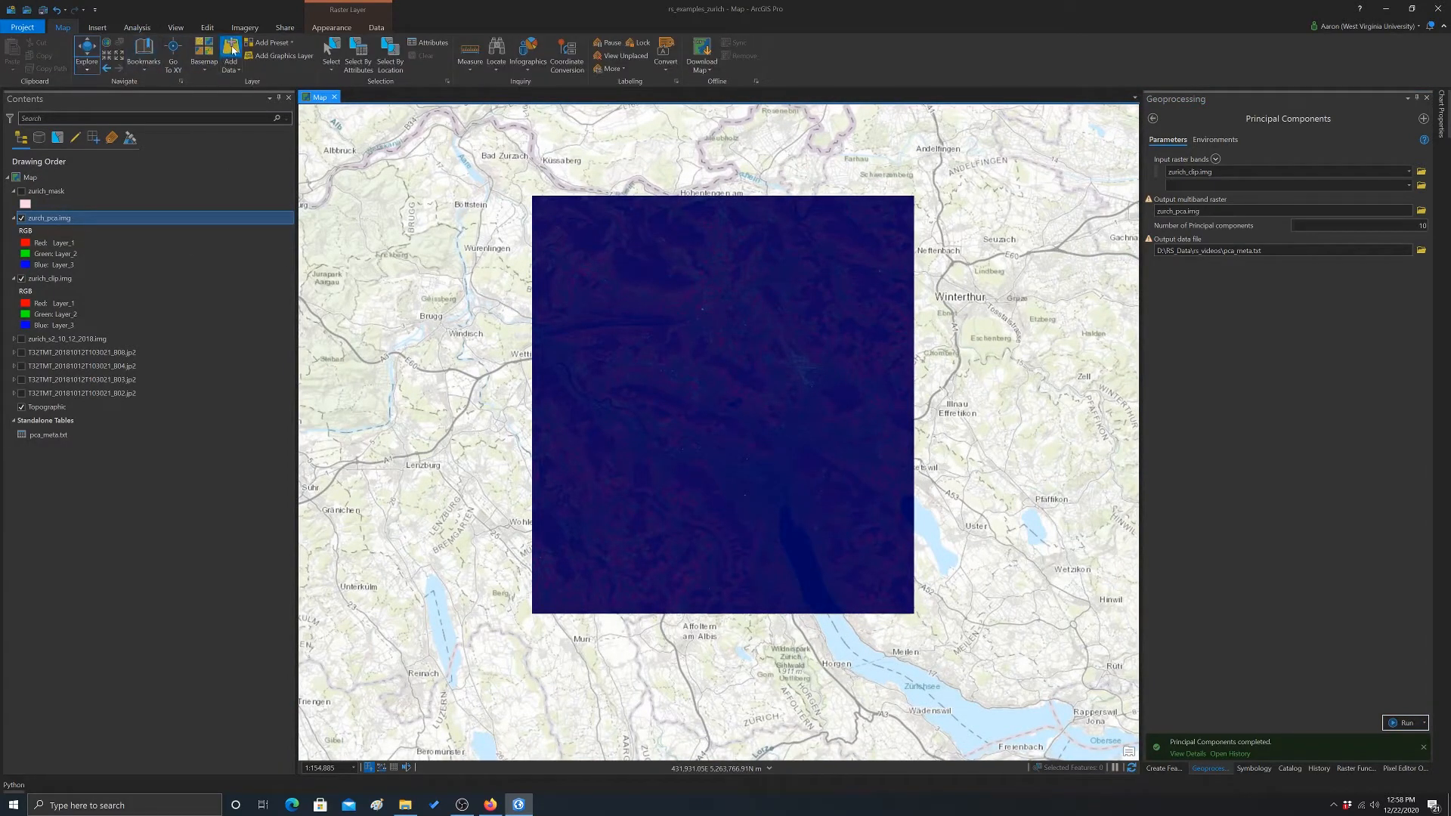
# Add bands Layer_1, Layer_2 and Layer_3 of zurich_pca.img as separate grayscale layers
pyautogui.click(230, 51)
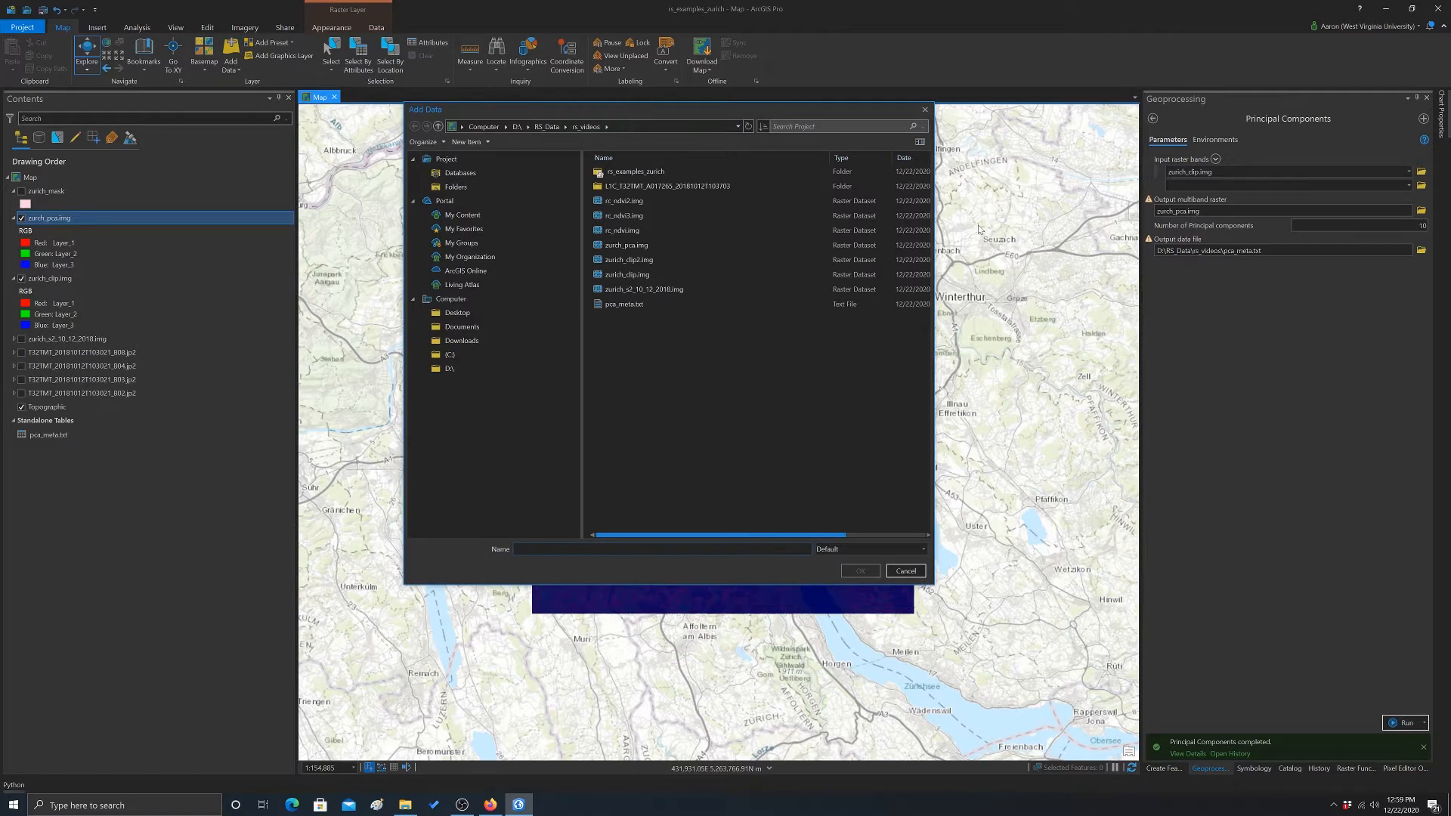
pyautogui.click(666, 186)
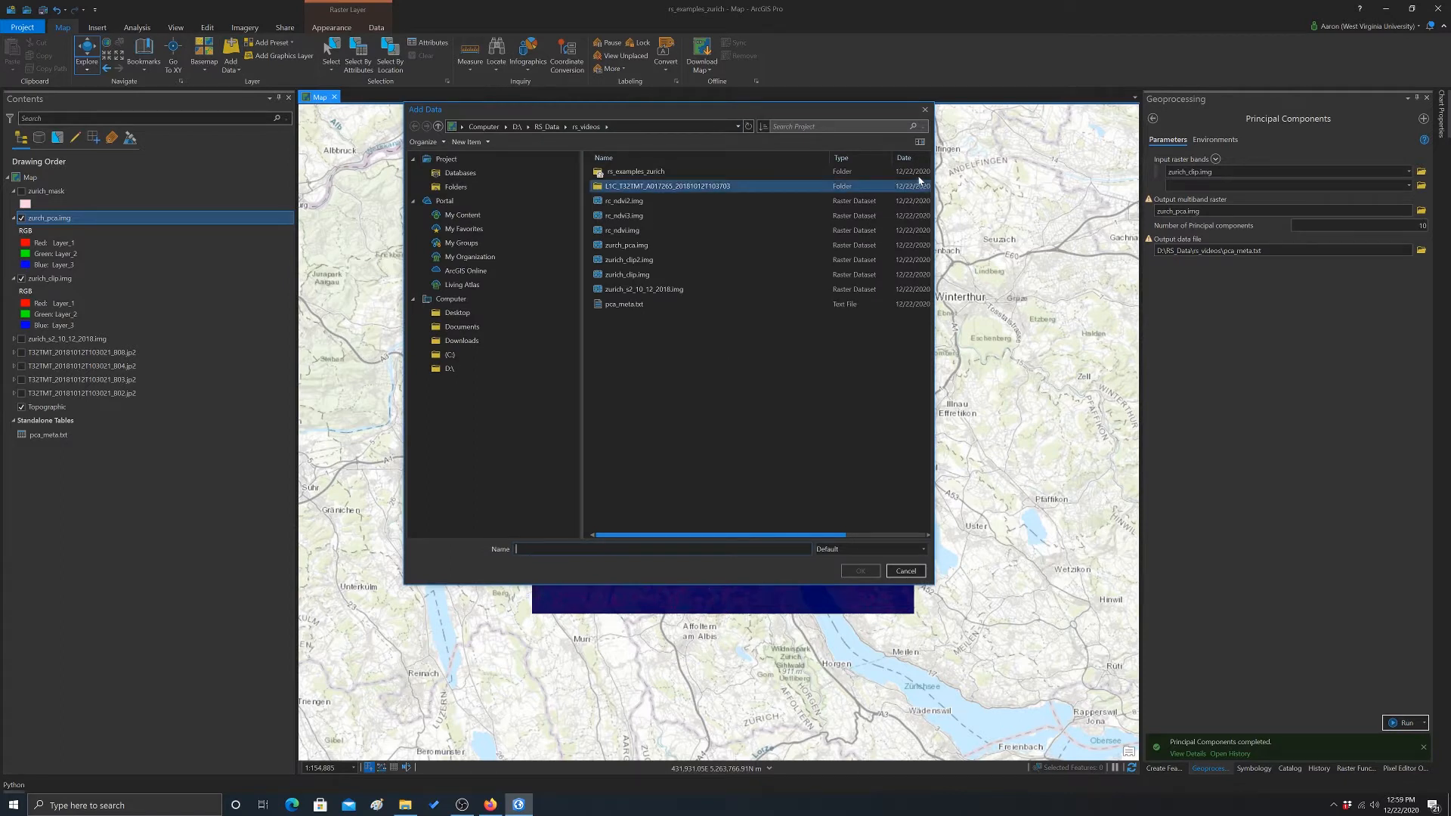
pyautogui.click(626, 244)
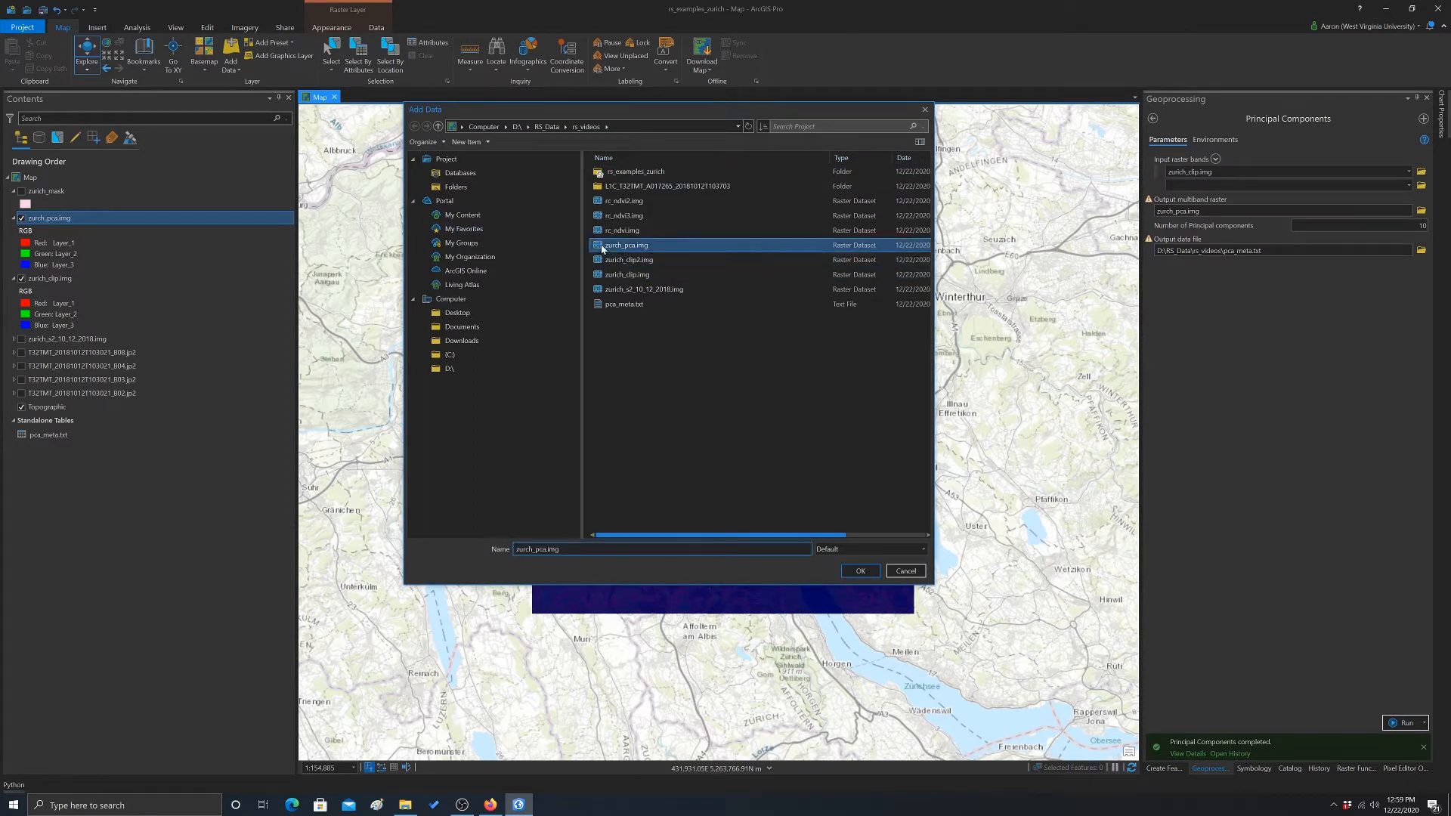
pyautogui.doubleClick(626, 244)
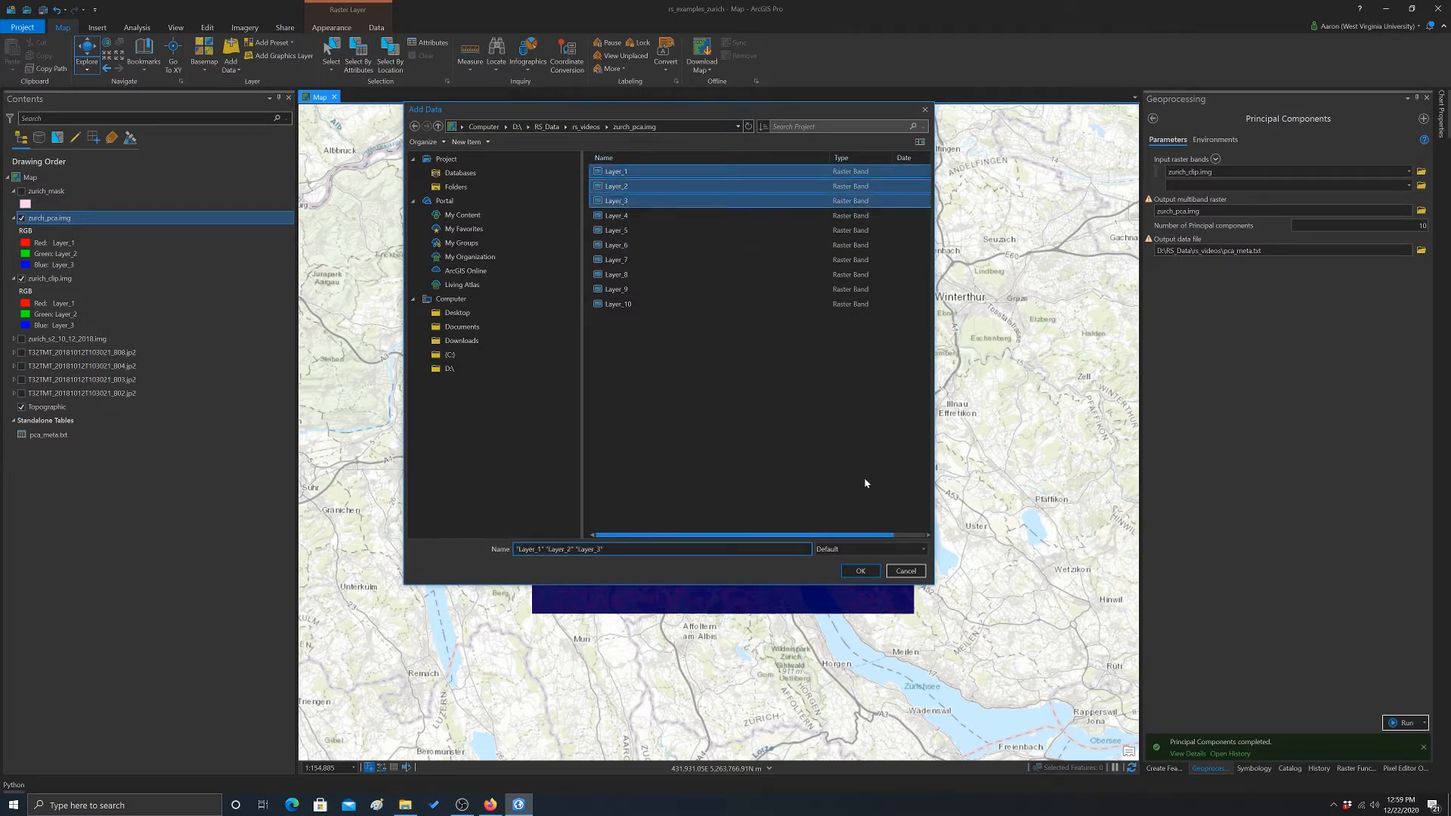
pyautogui.click(859, 572)
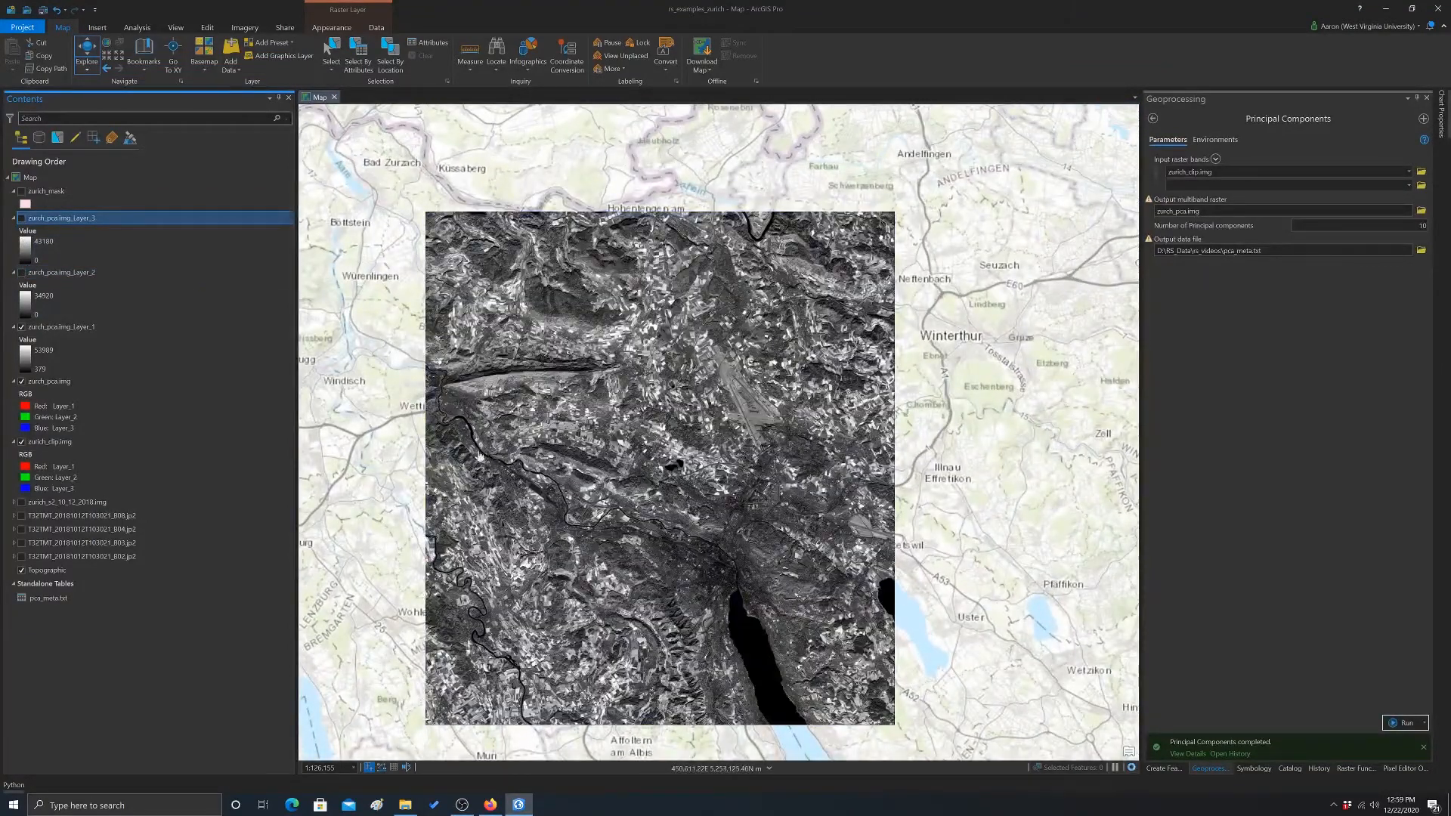
pyautogui.click(60, 272)
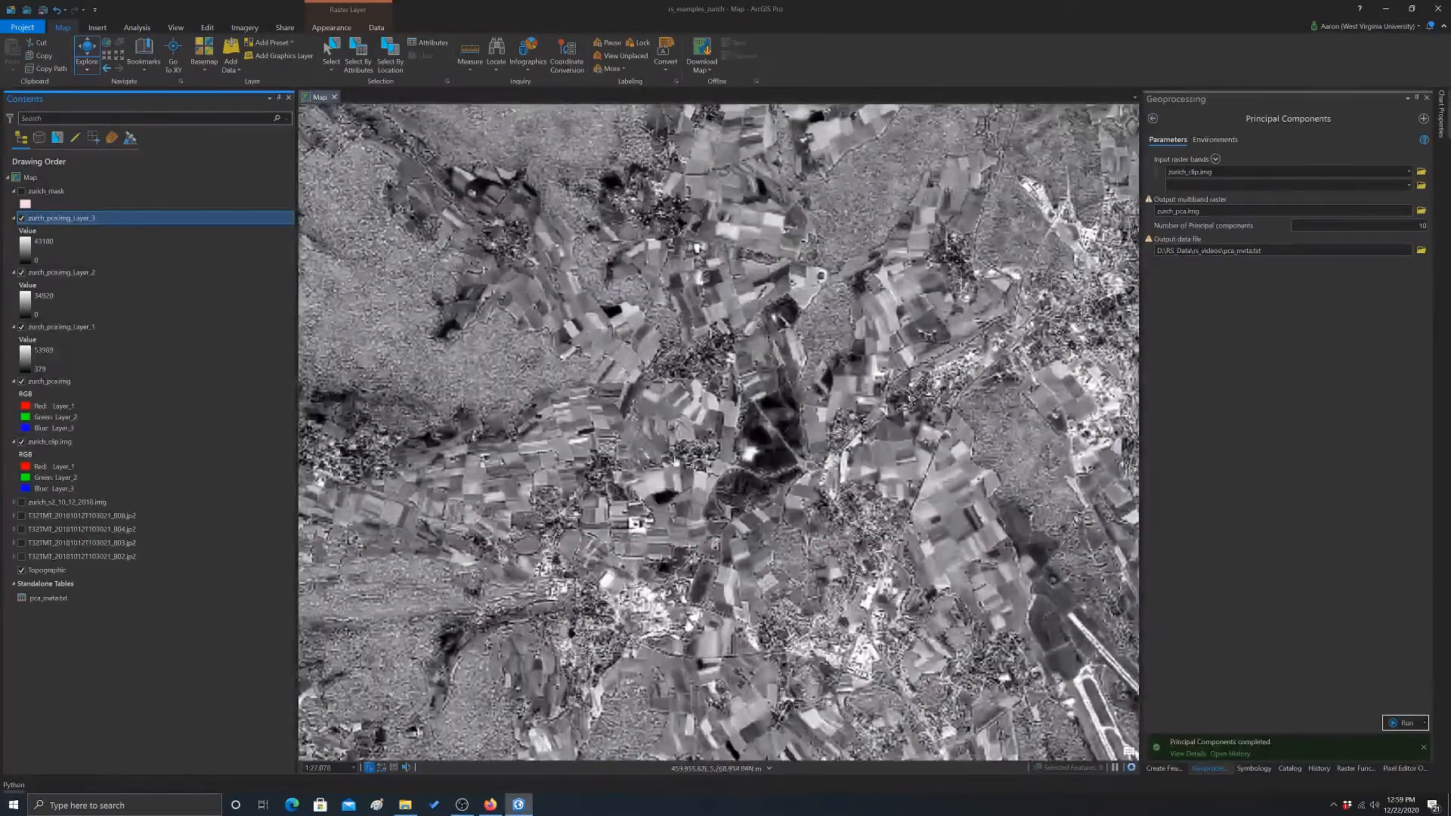
pyautogui.scroll(-3)
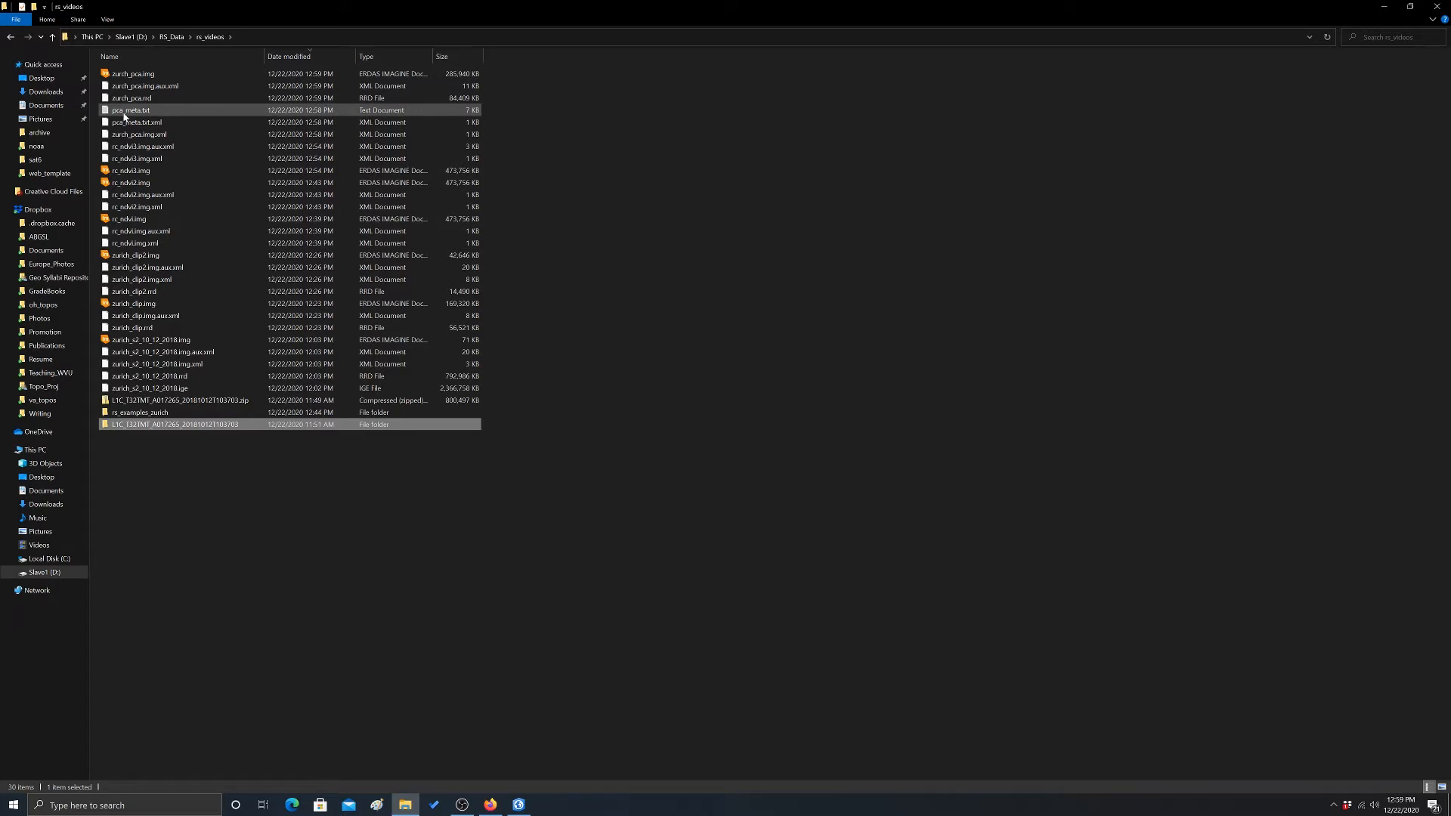
# Open pca_meta.txt from the rs_videos folder in Notepad
pyautogui.click(129, 110)
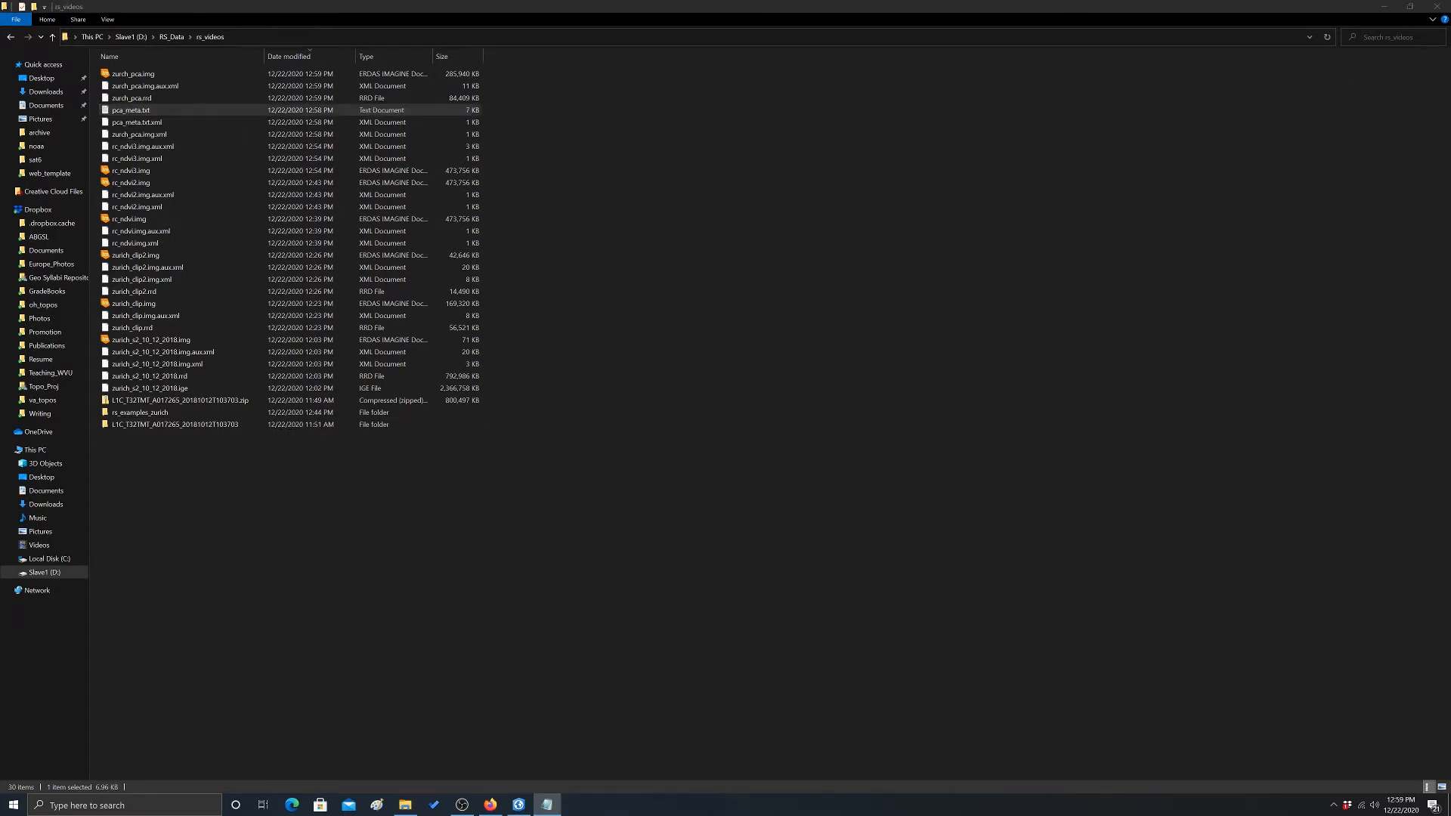
pyautogui.doubleClick(129, 110)
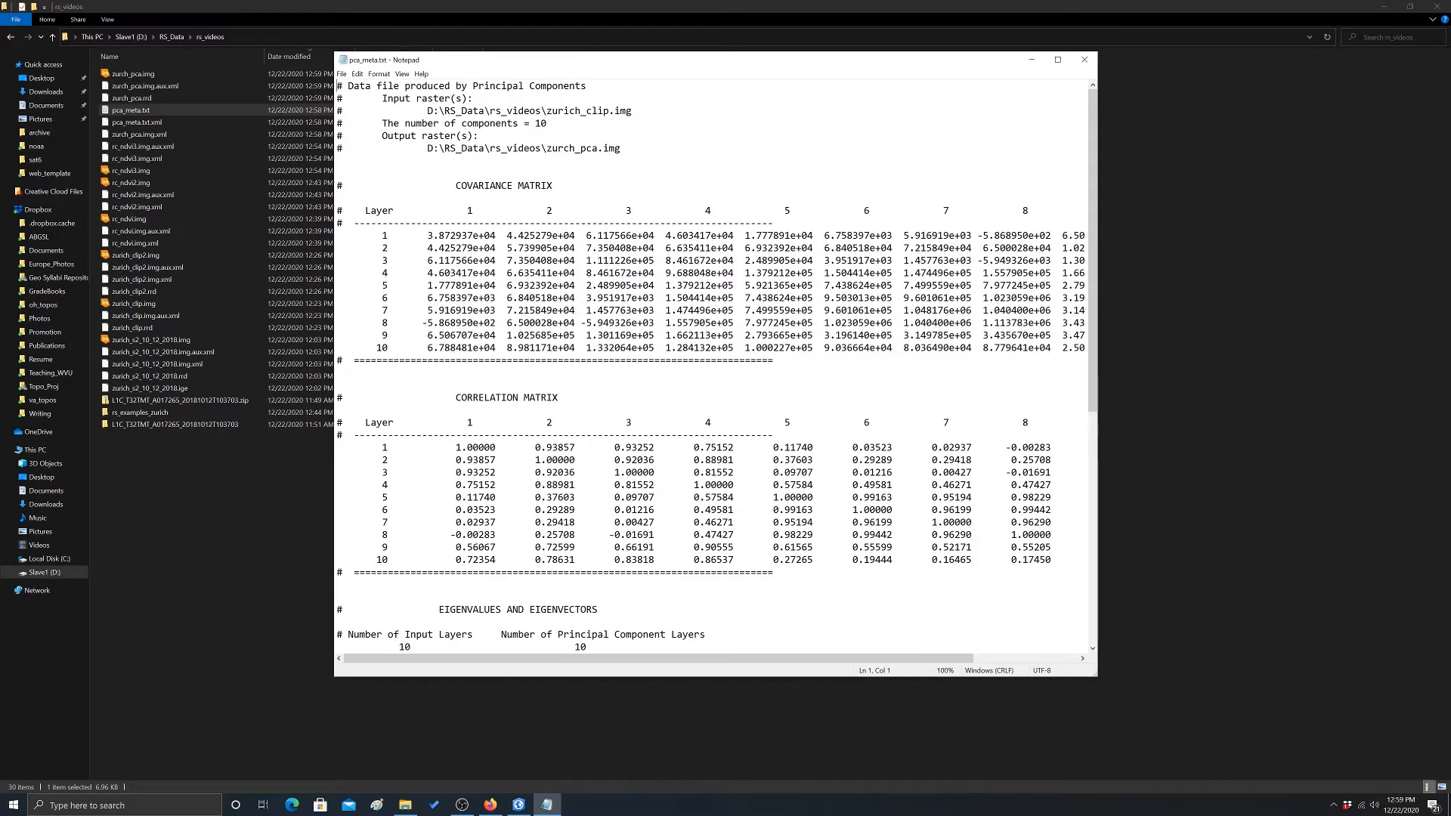
# Review the percent and accumulative eigenvalues (PC1 82.9%, PC1–3 98.4%), then maximize Notepad
pyautogui.scroll(-3)
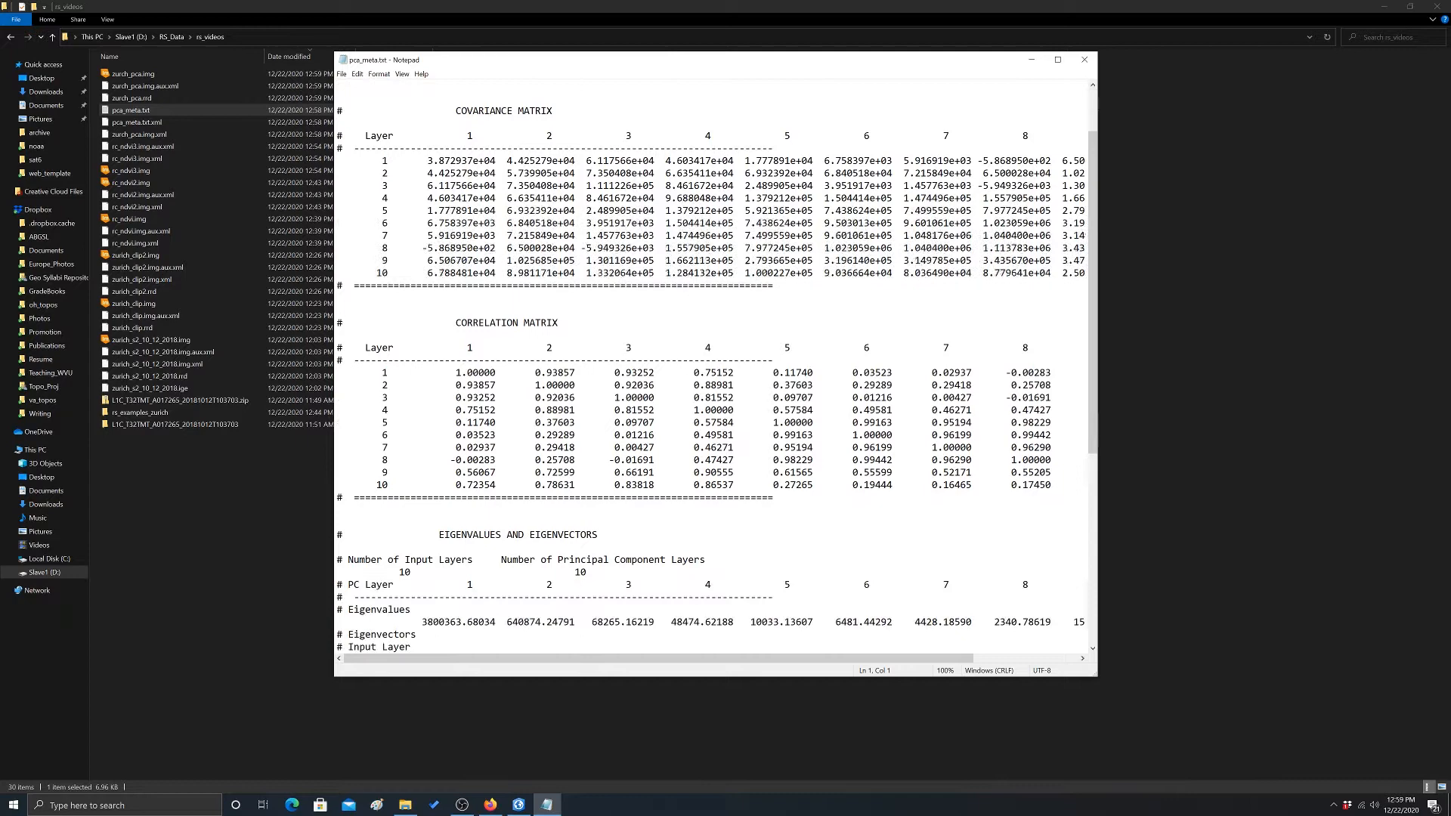
pyautogui.scroll(-3)
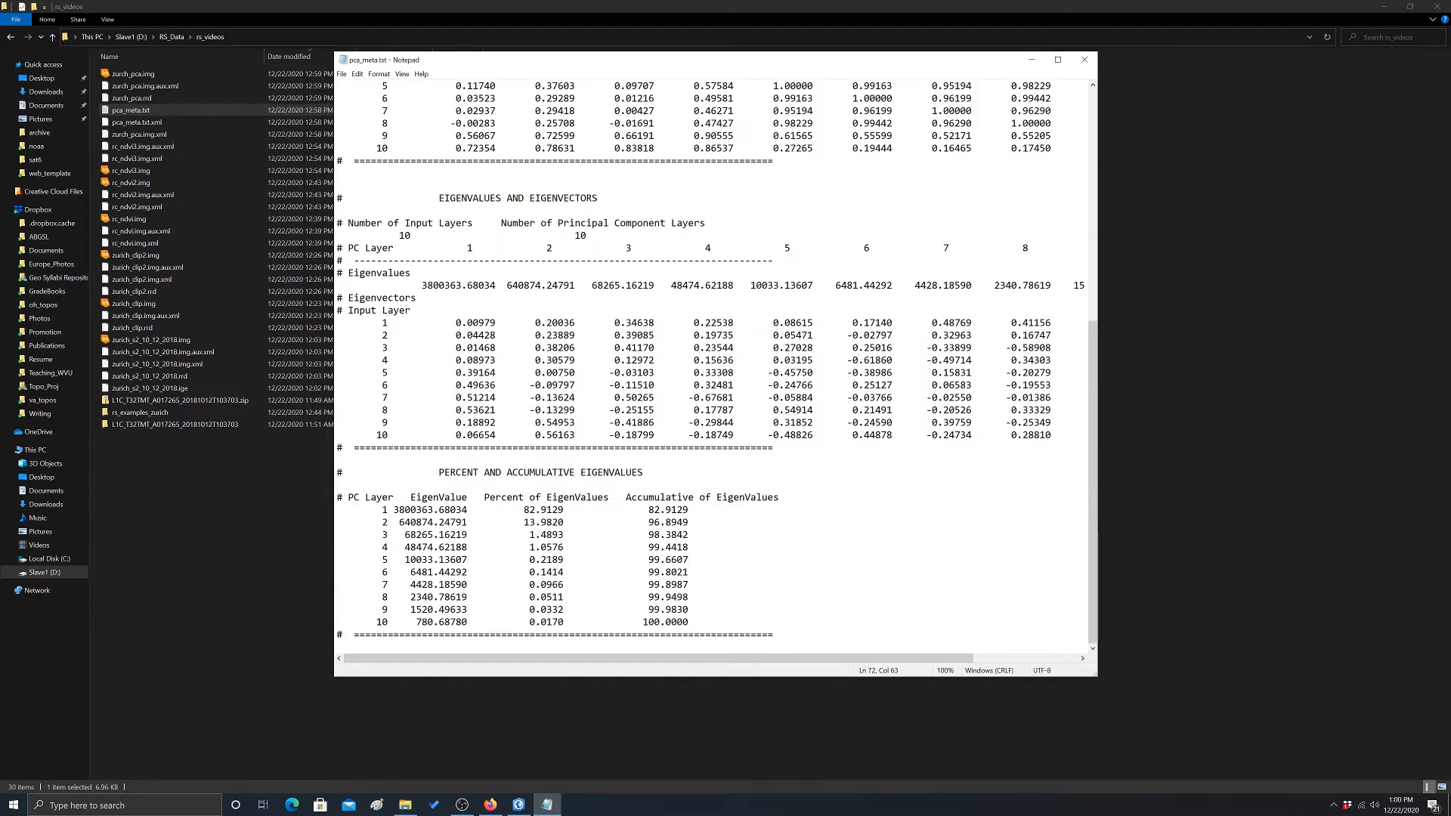
pyautogui.click(688, 559)
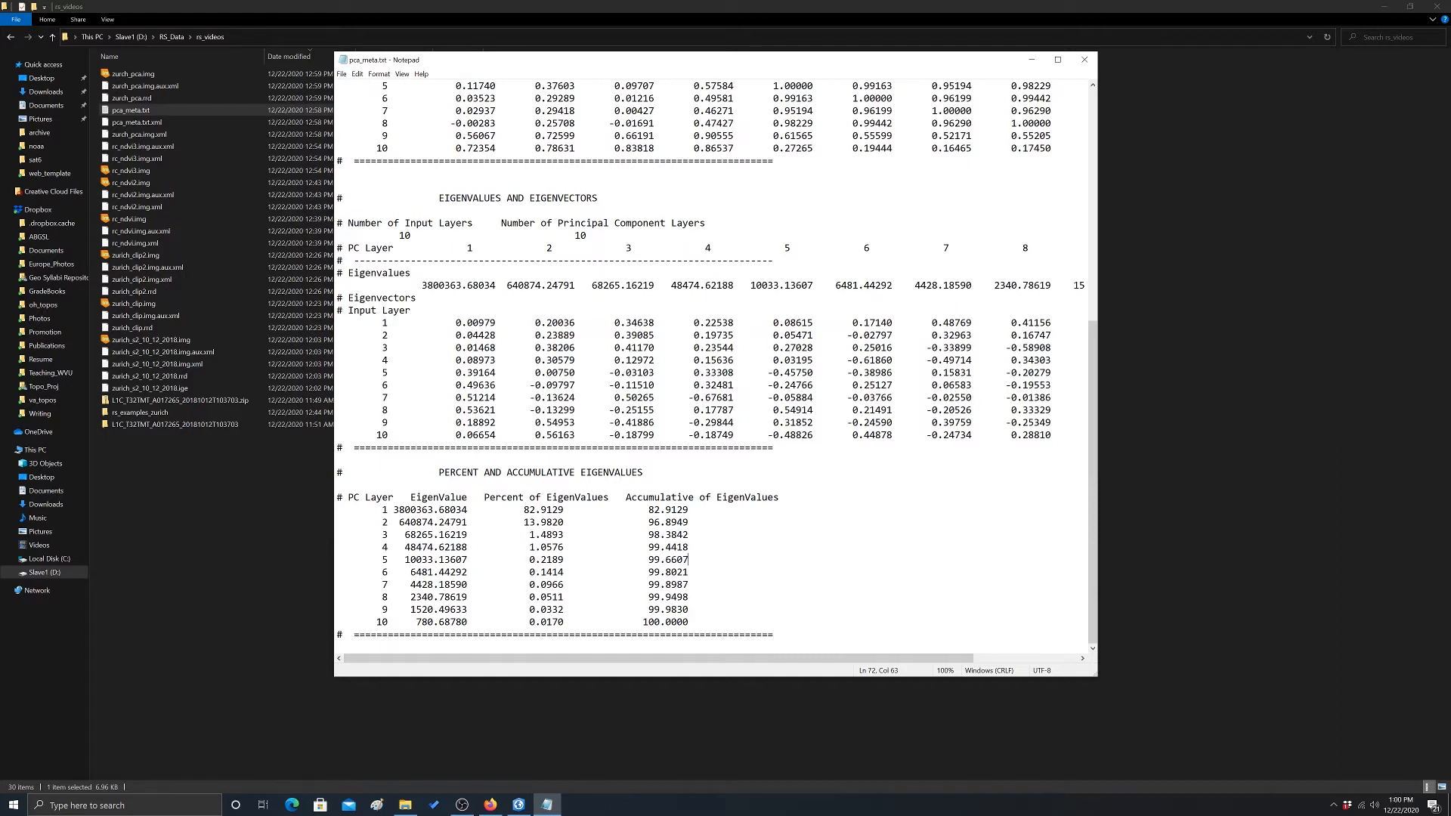
pyautogui.doubleClick(555, 508)
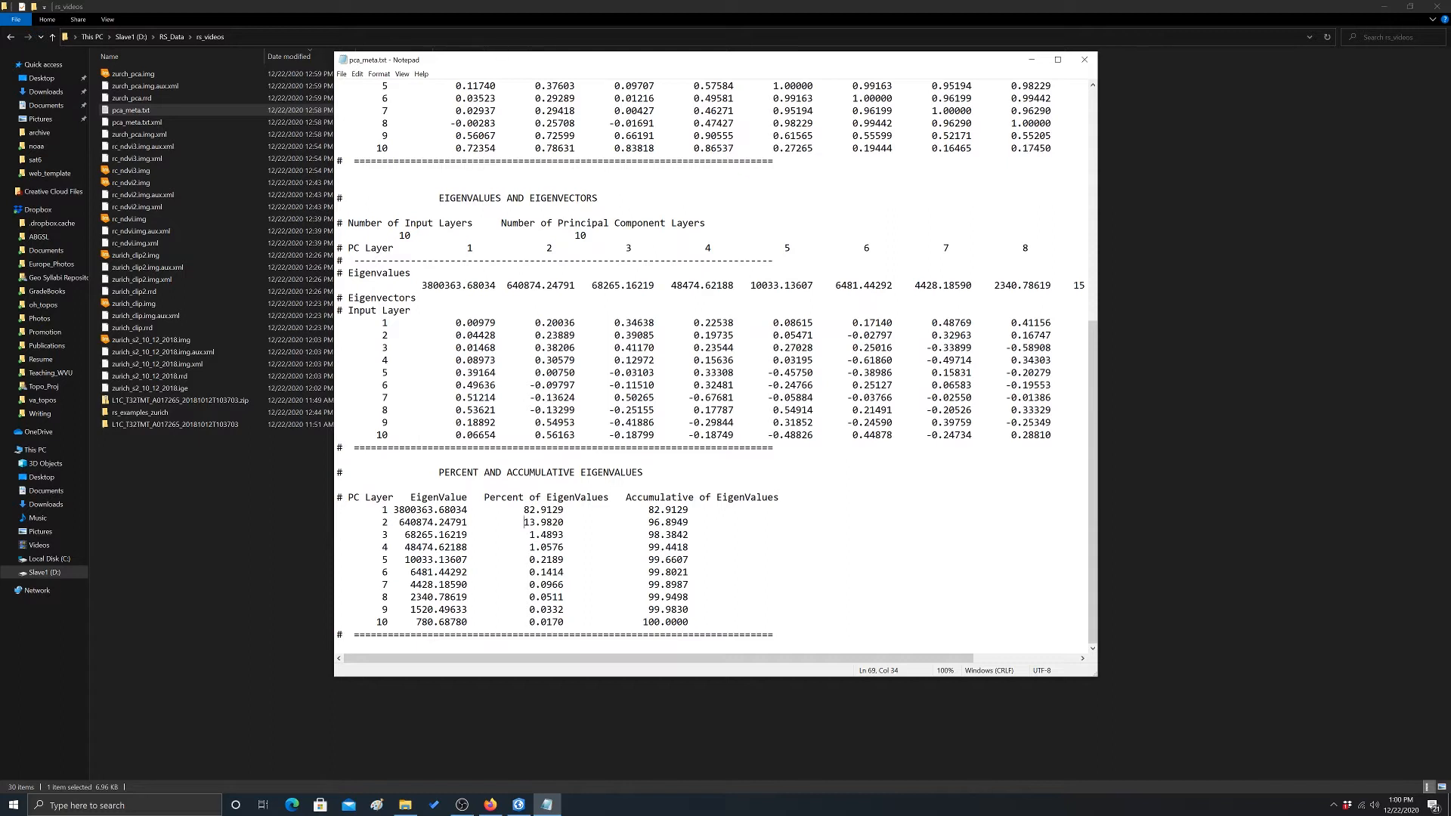
pyautogui.doubleClick(544, 522)
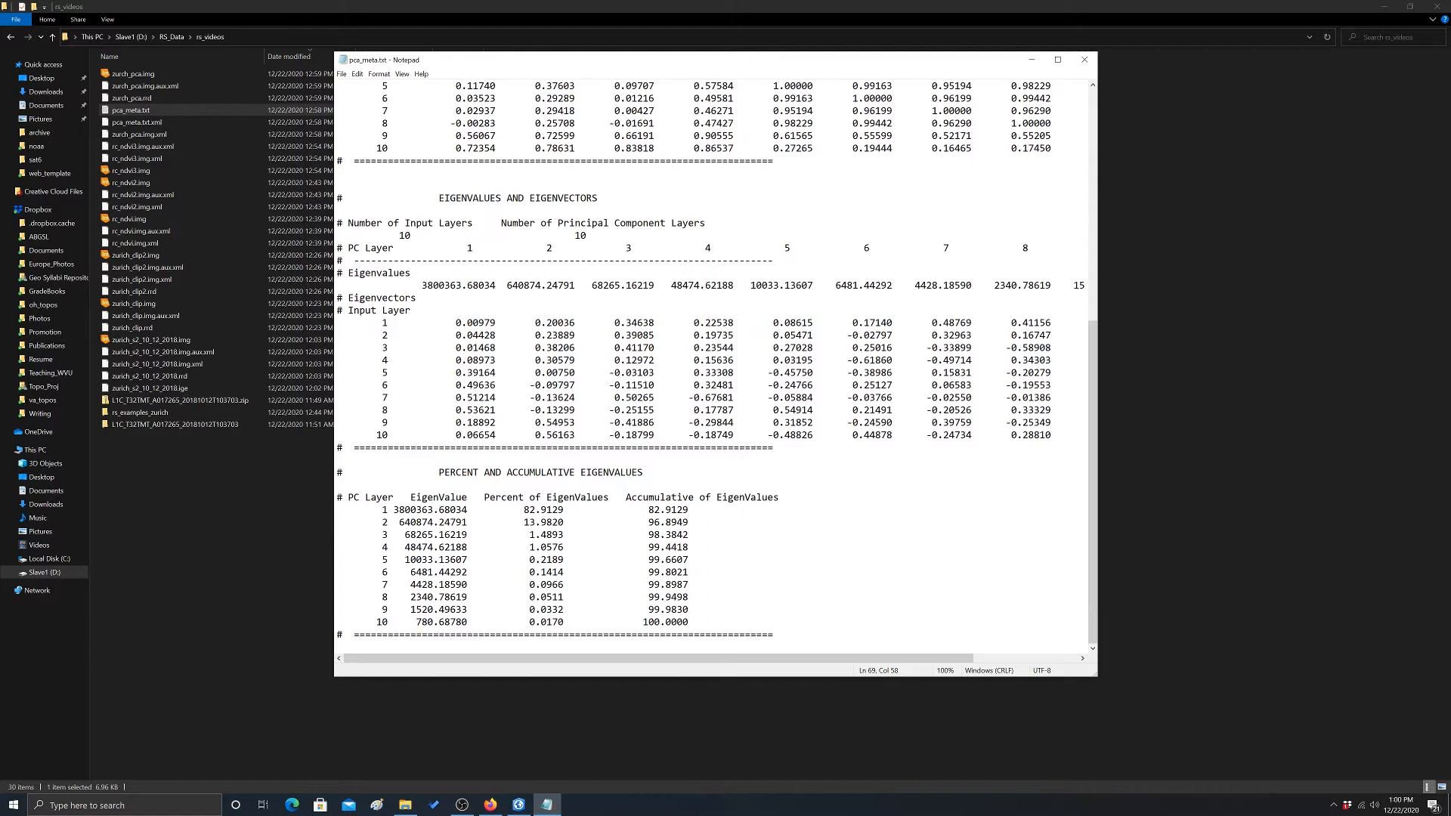
pyautogui.doubleClick(665, 522)
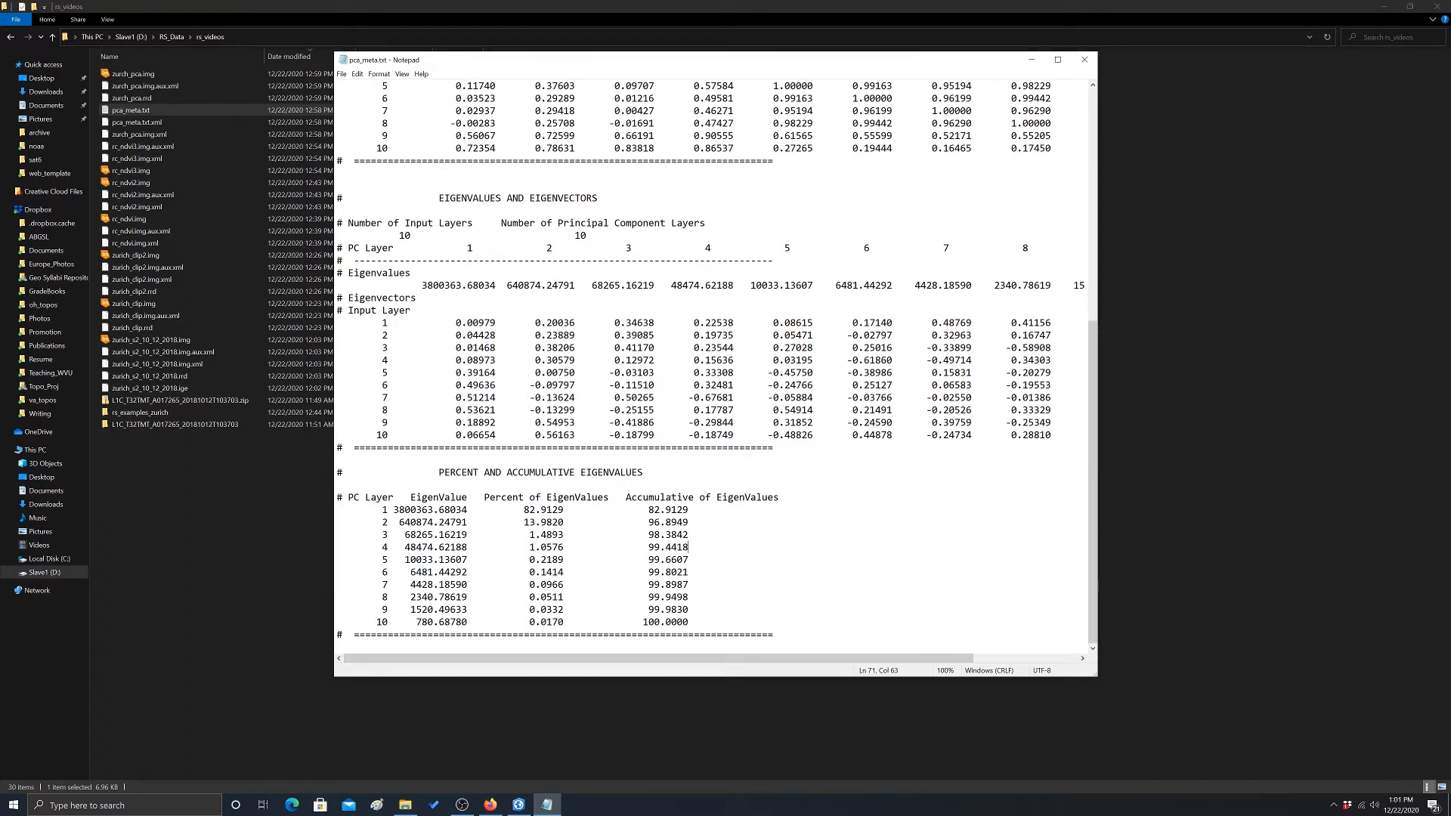
pyautogui.doubleClick(665, 547)
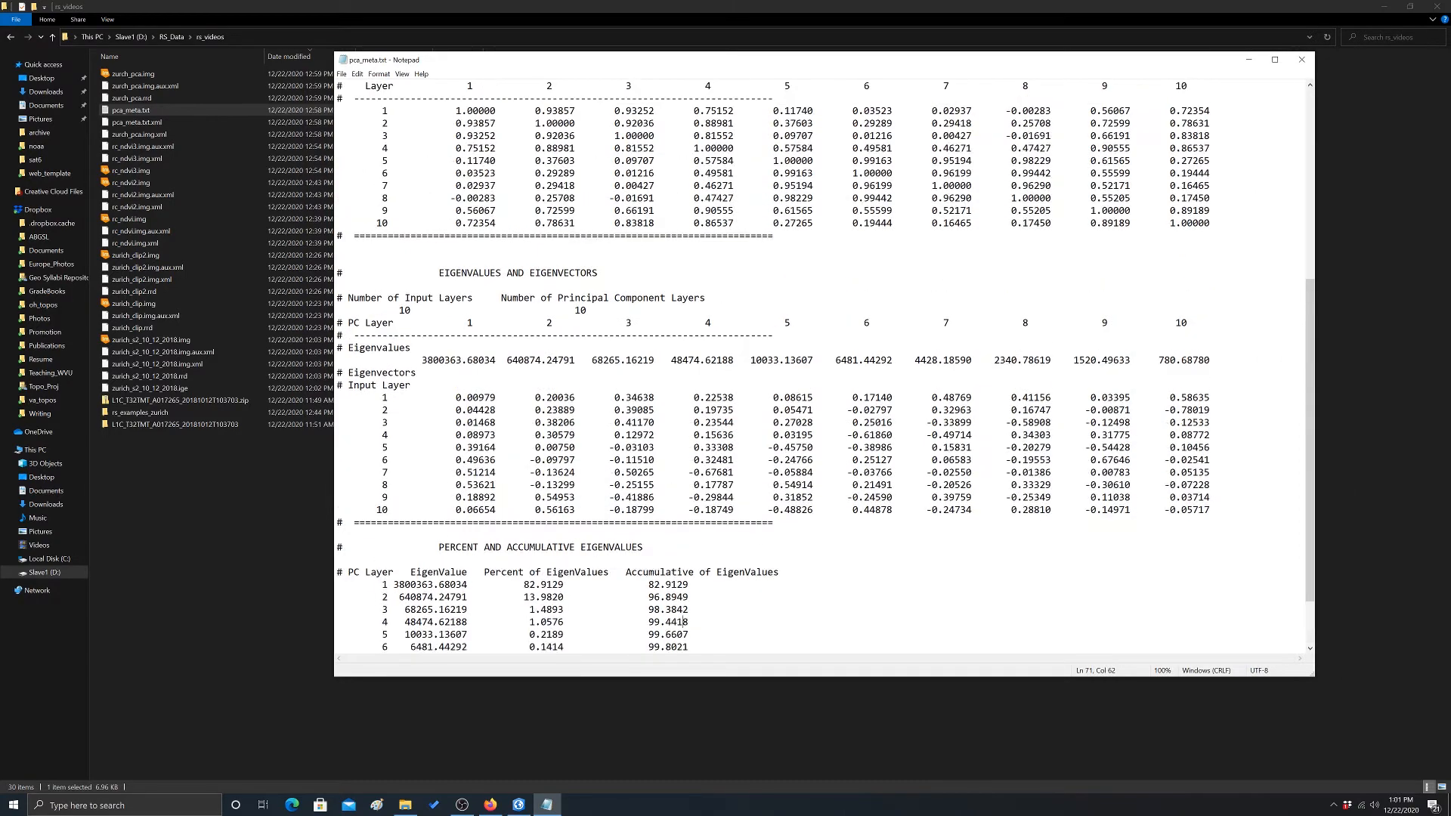
pyautogui.scroll(-3)
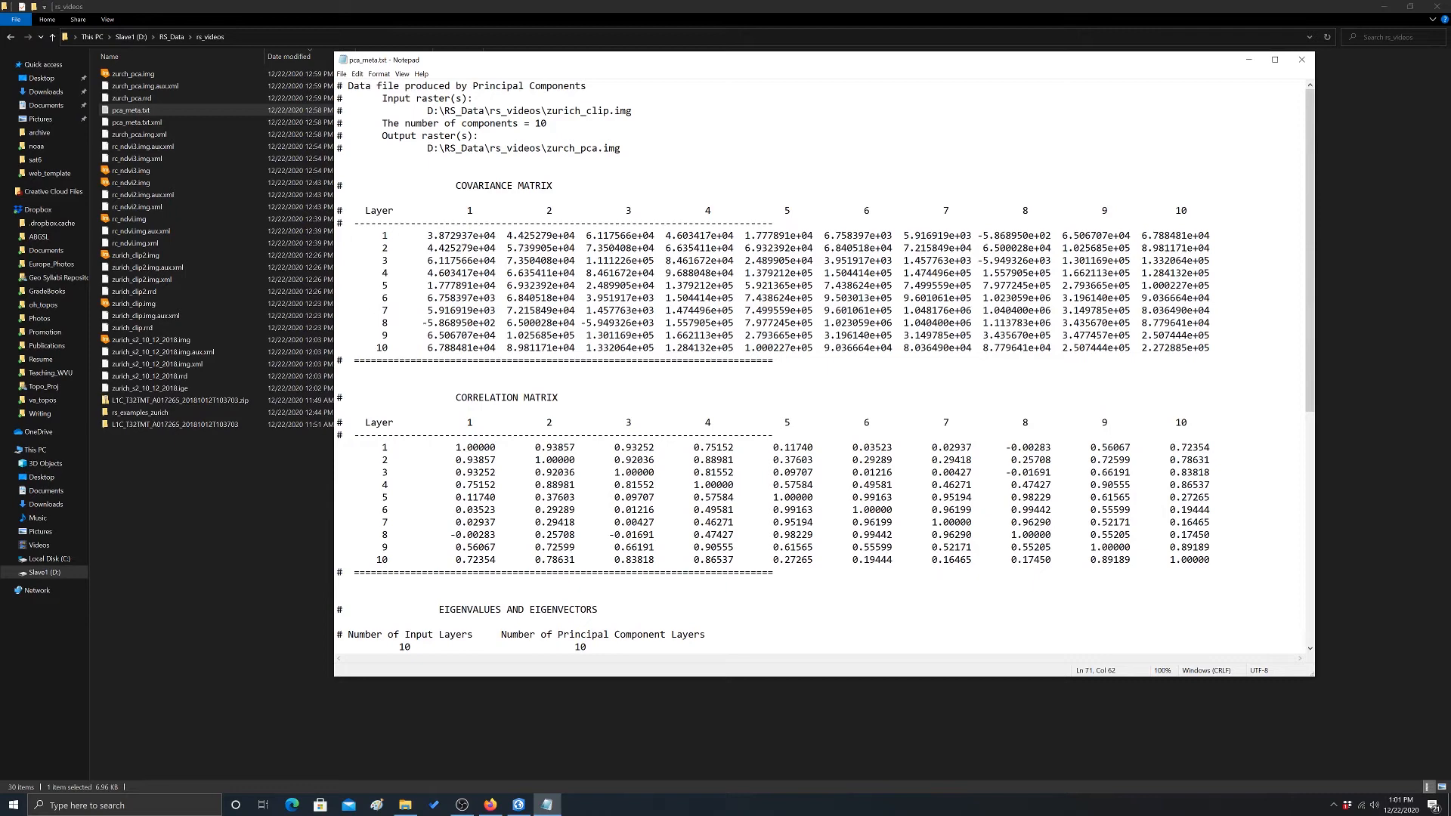
pyautogui.scroll(-3)
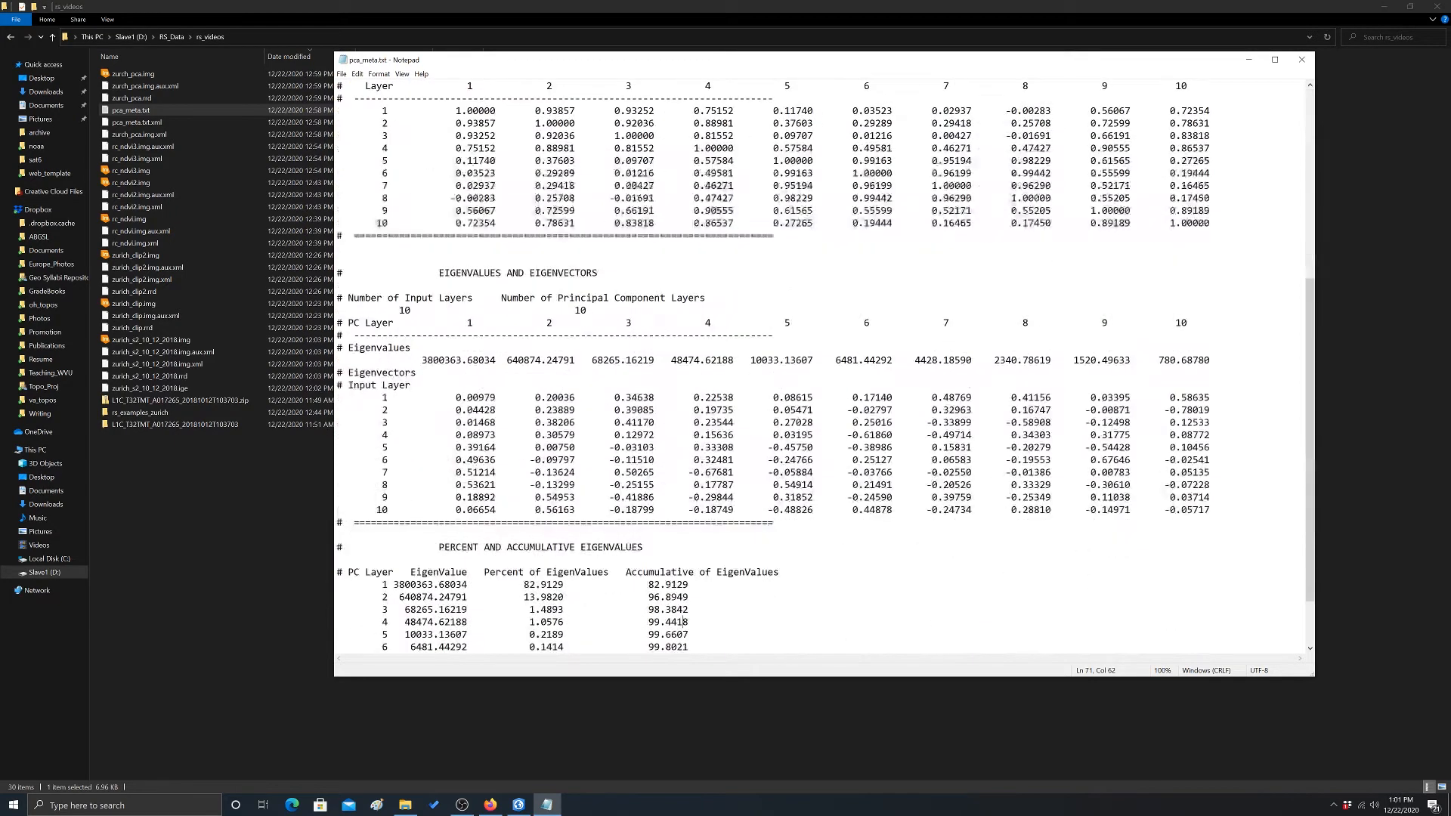
pyautogui.scroll(-3)
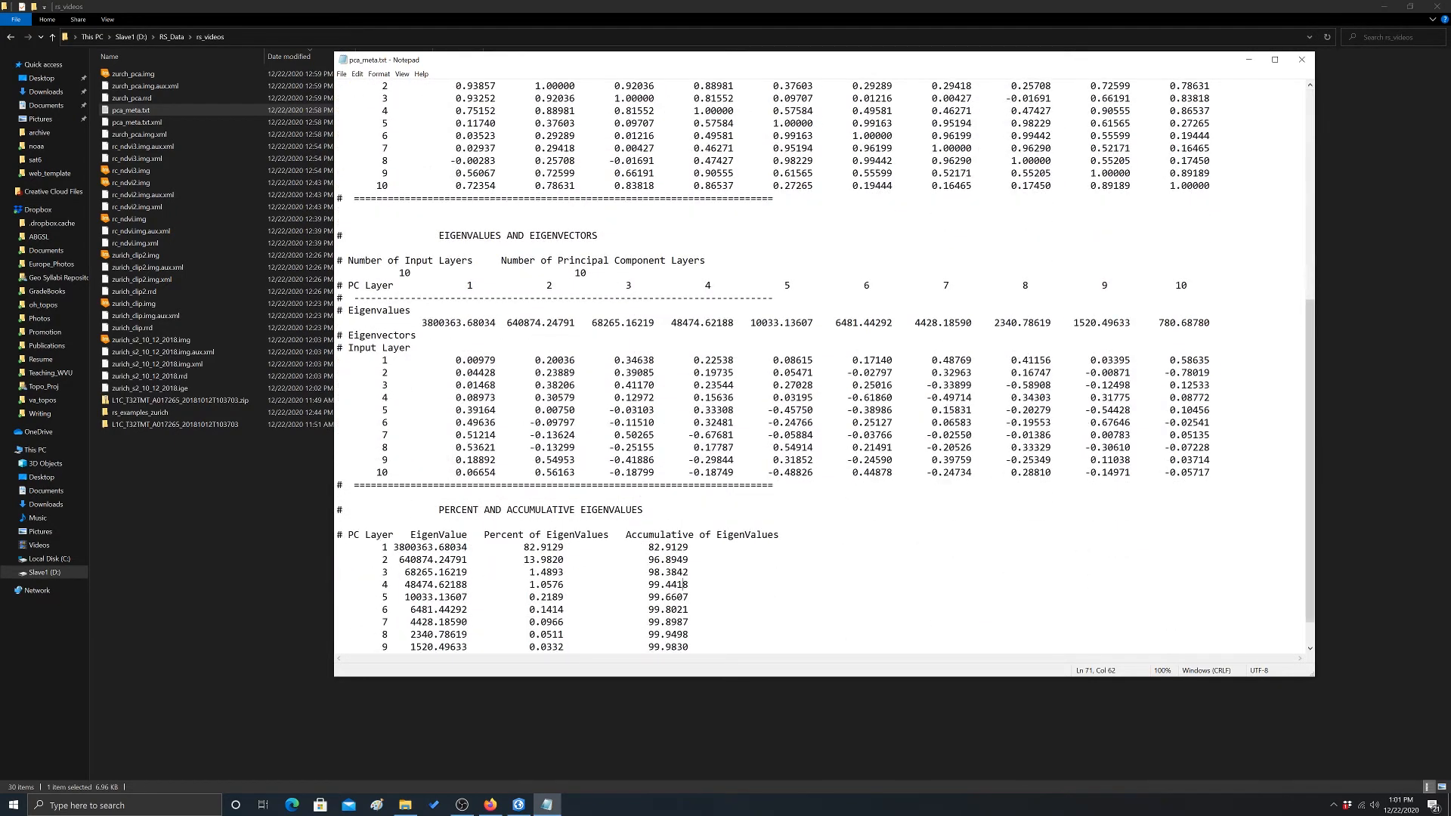
pyautogui.moveTo(399, 323); pyautogui.dragTo(1044, 323)
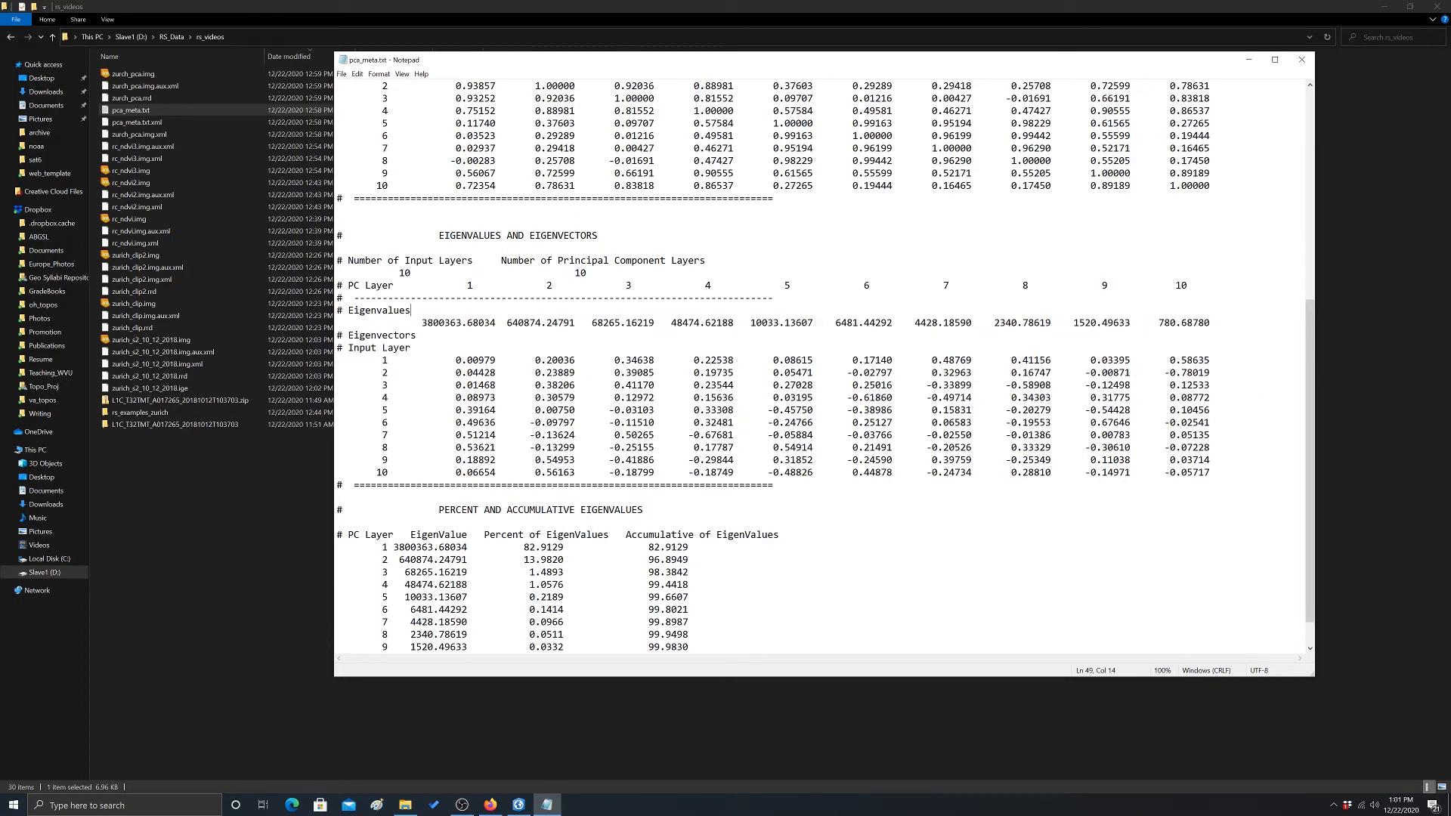
pyautogui.doubleClick(544, 322)
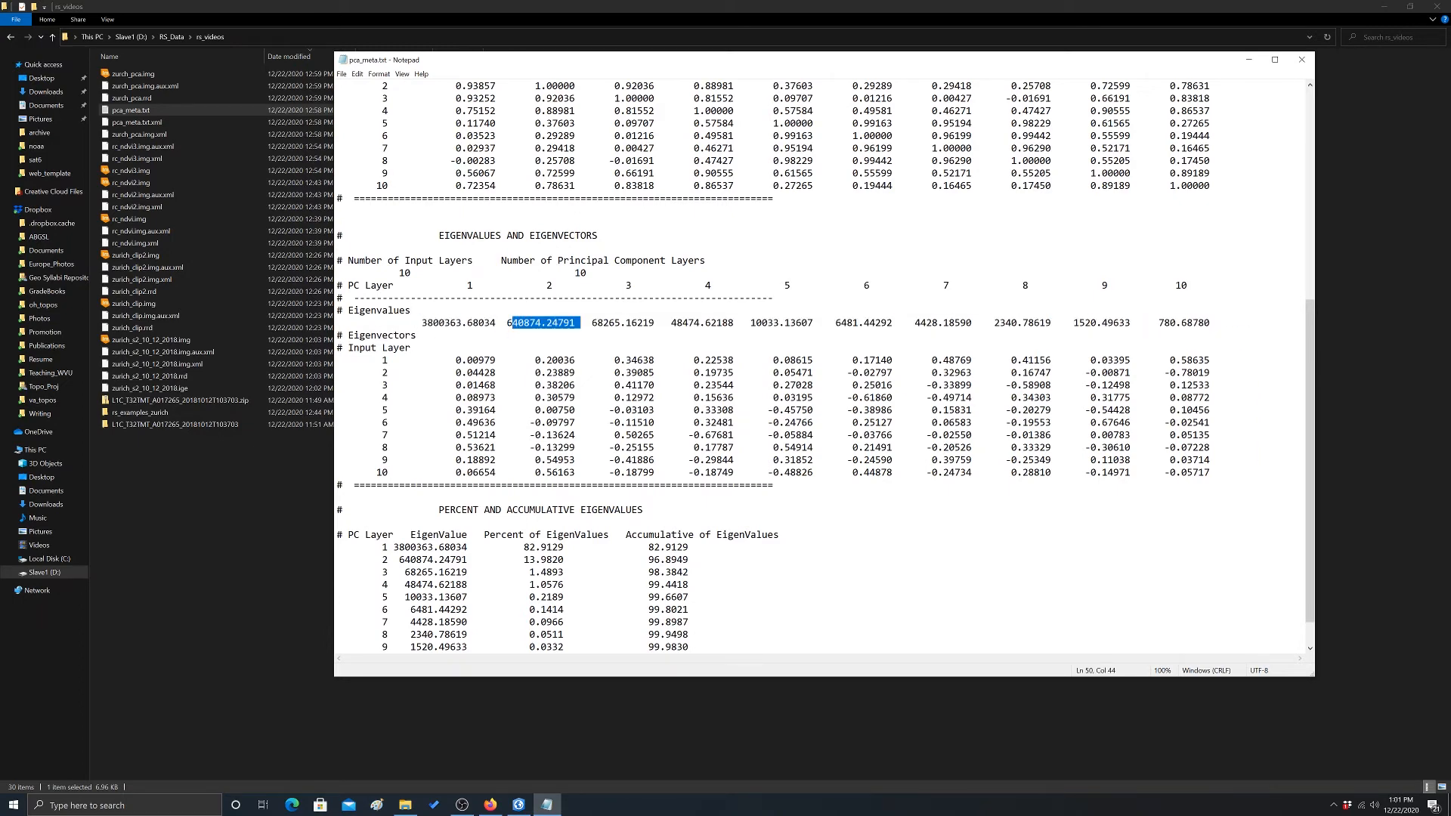